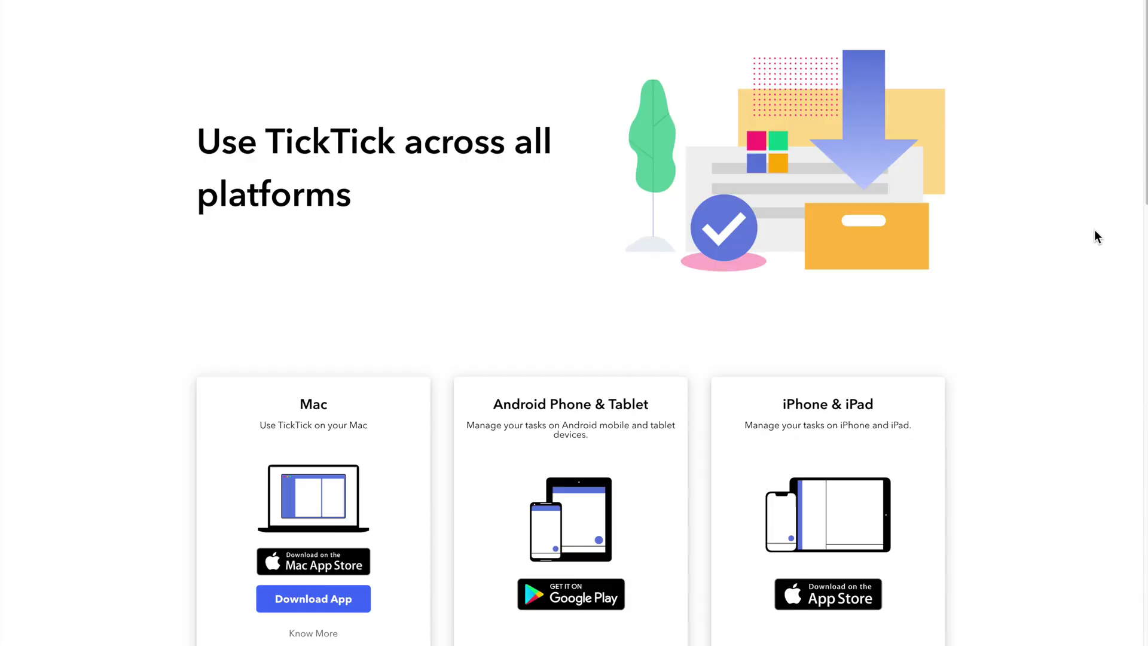
Step: Scroll through the page and load the TickTick web app
scroll("down", 3)
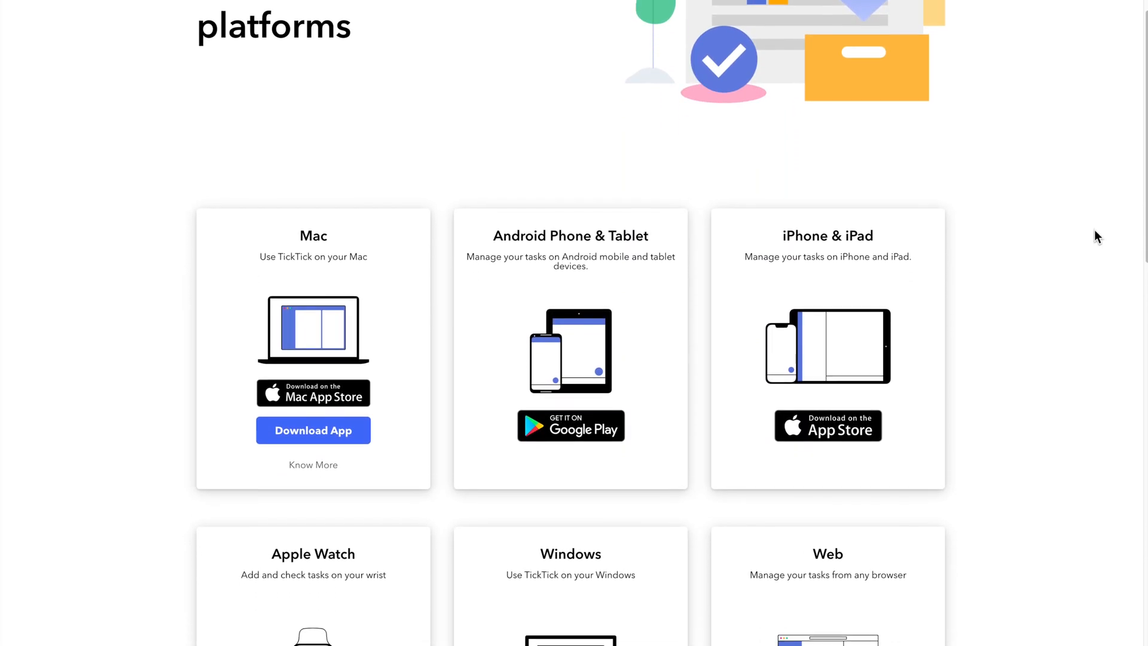
scroll("down", 3)
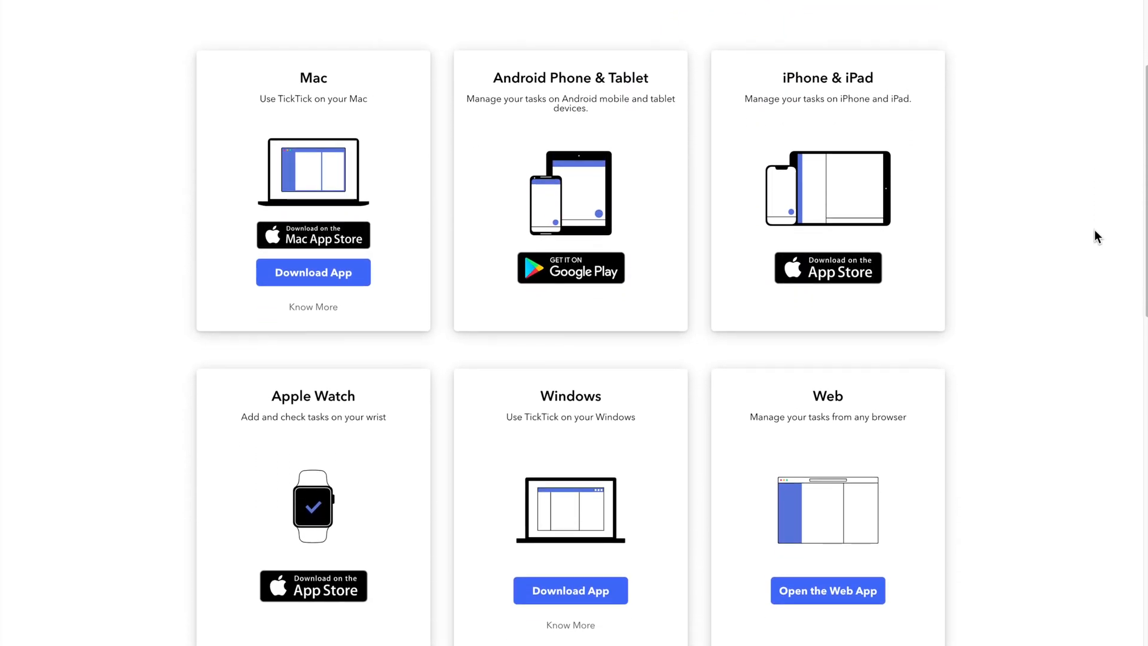
scroll("down", 3)
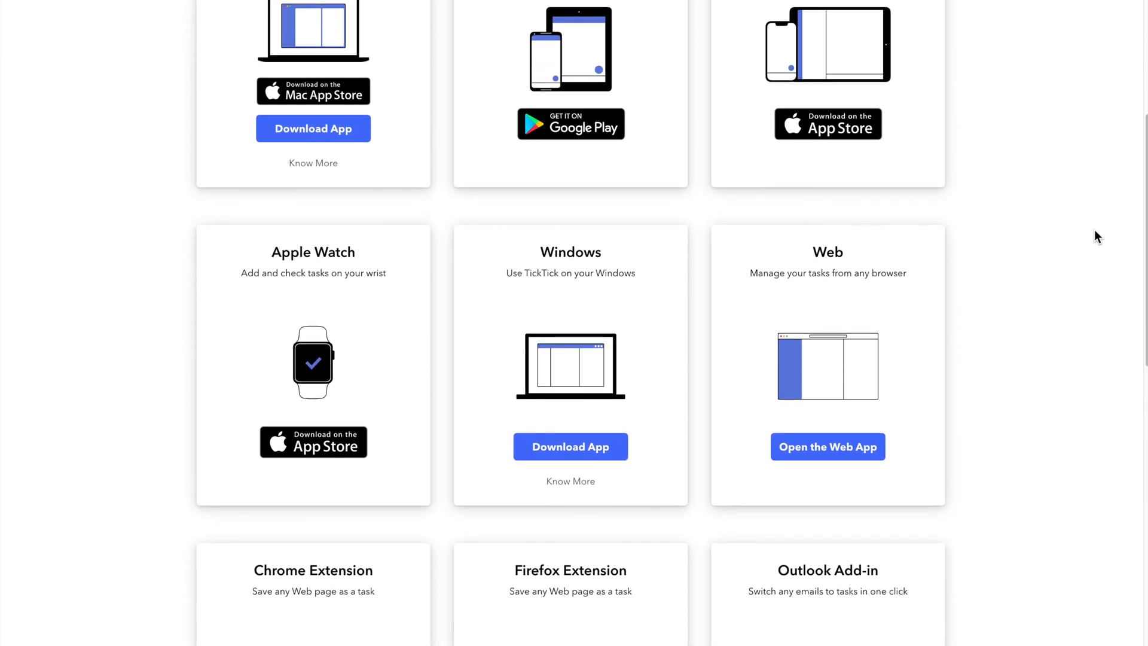
scroll("down", 3)
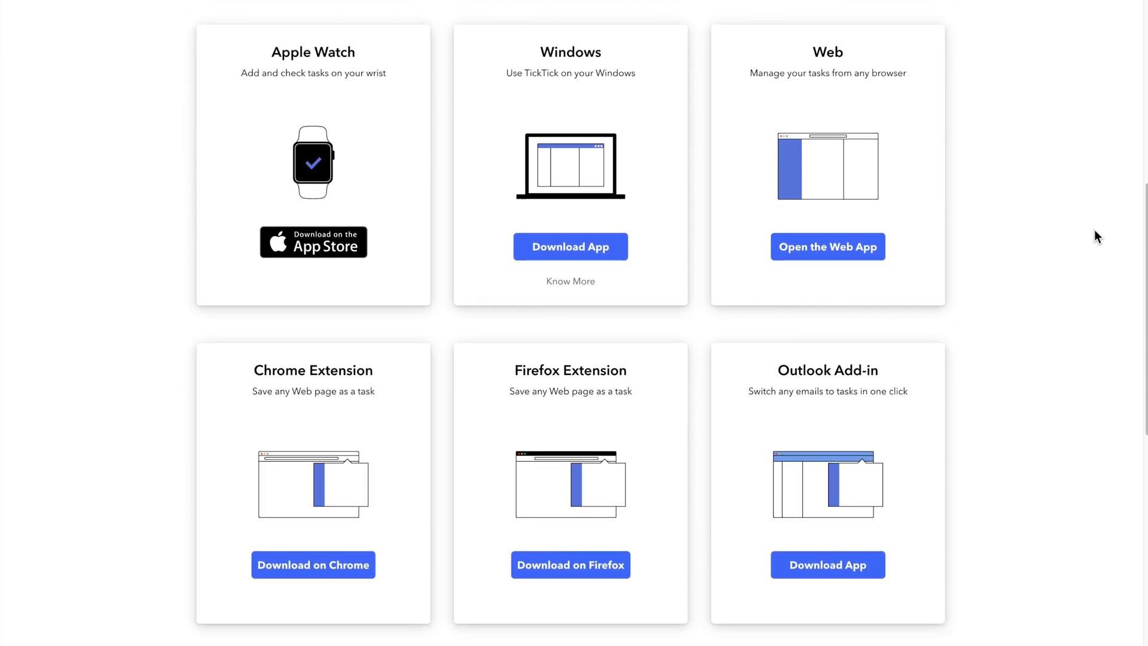
scroll("down", 3)
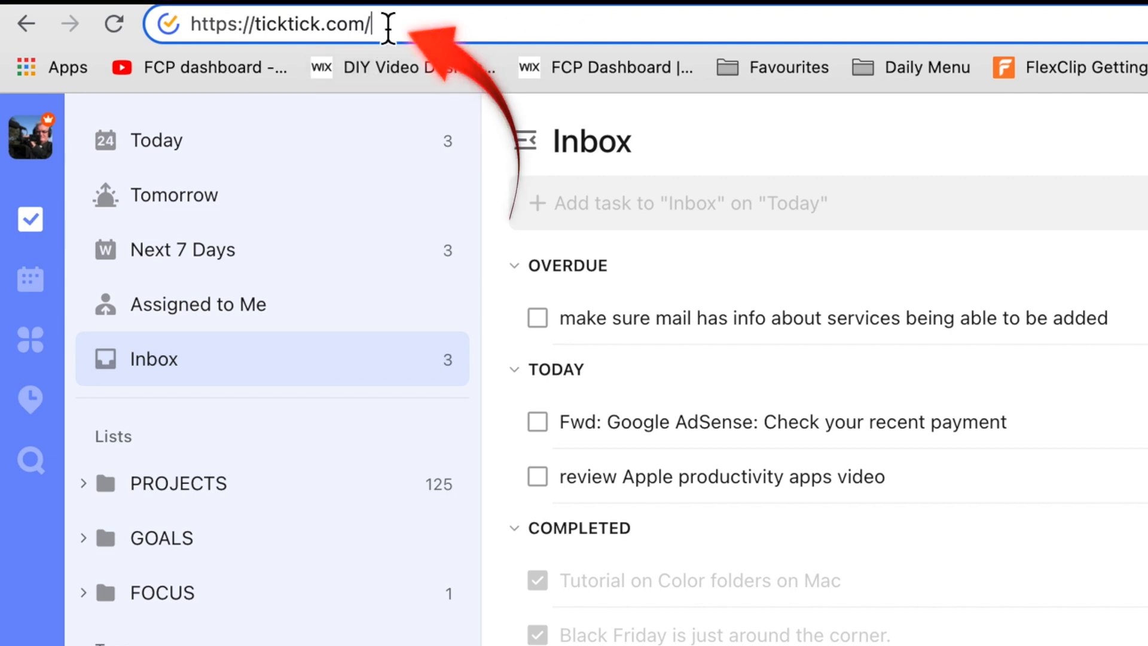
key("Return")
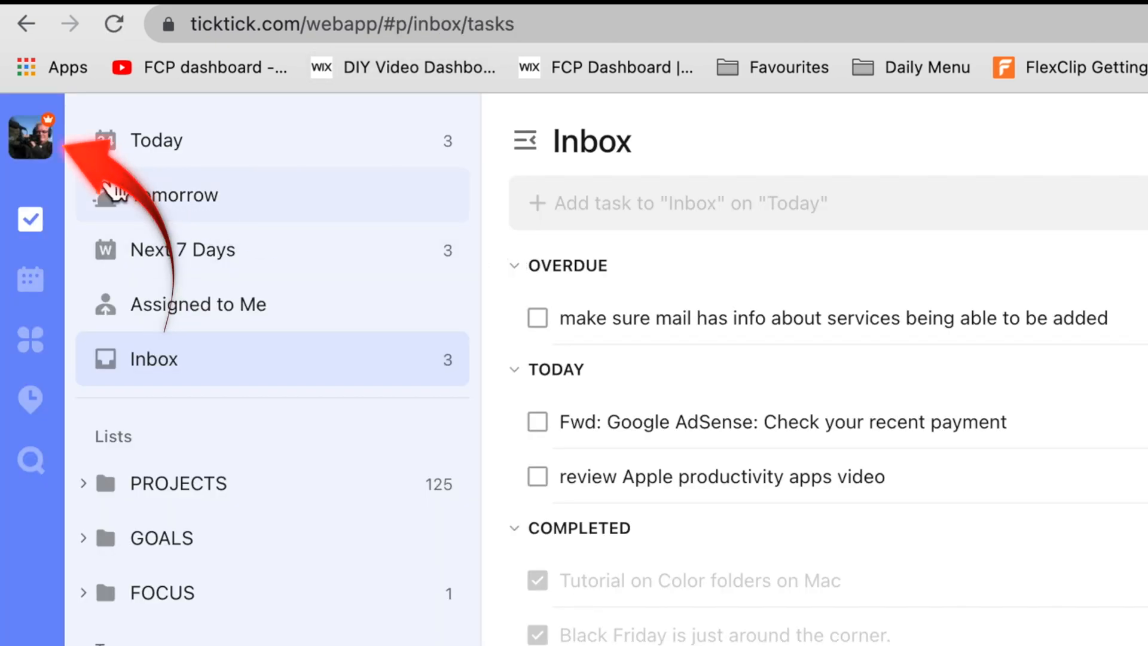
Step: Open the app settings from the account menu, then close them back to the Inbox
left_click(30, 139)
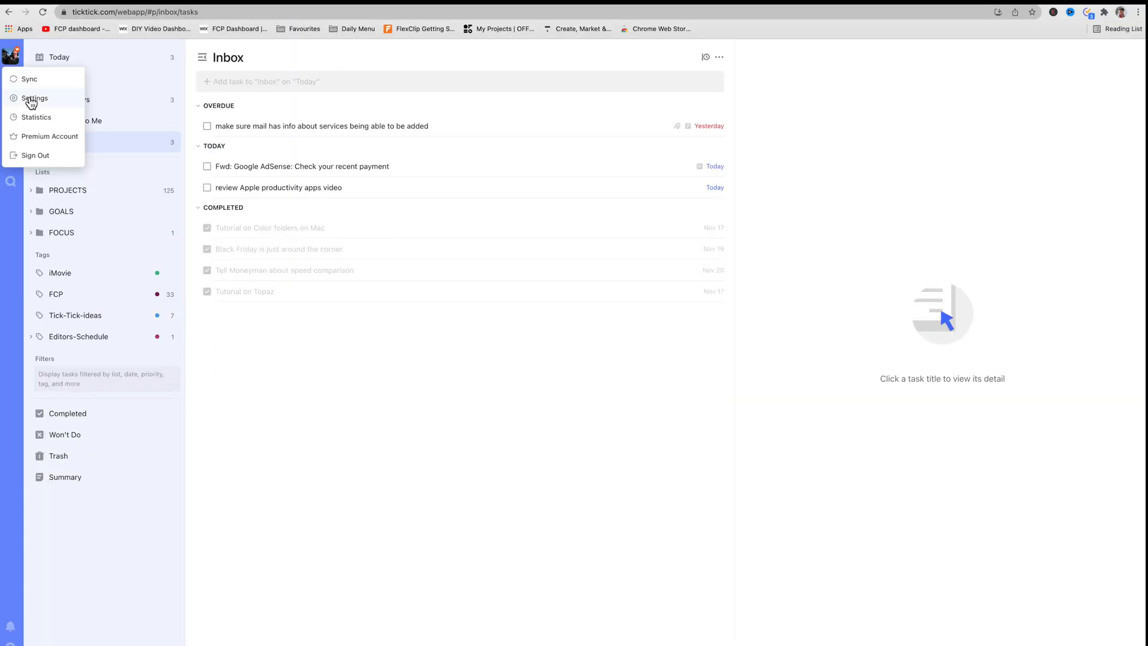
left_click(34, 98)
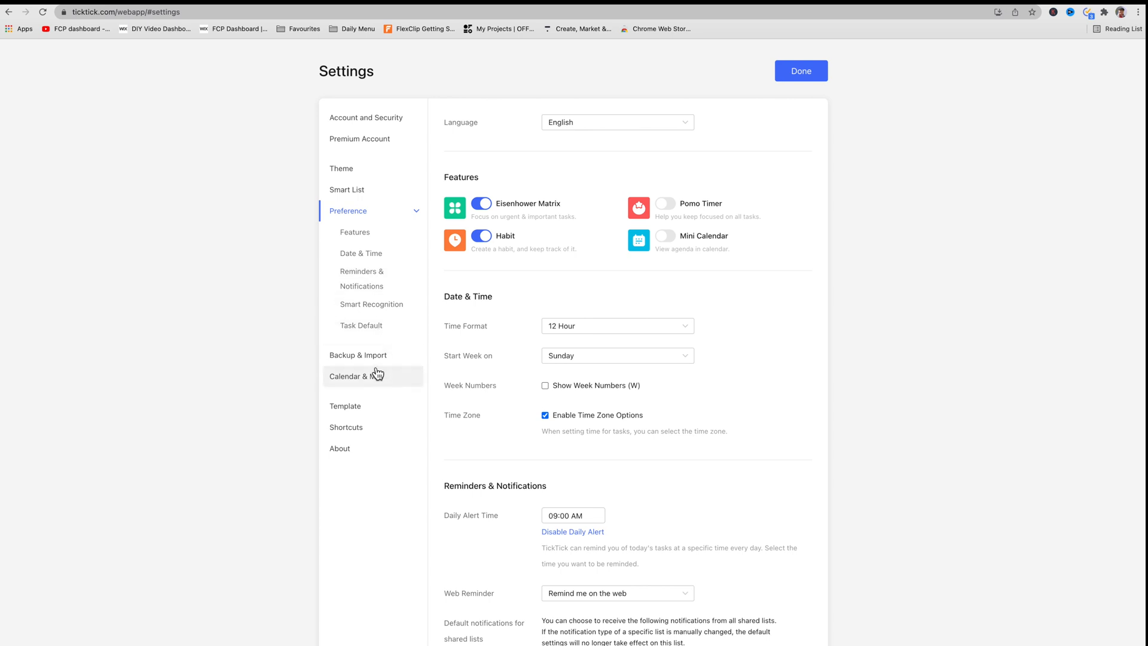
mouse_move(373, 355)
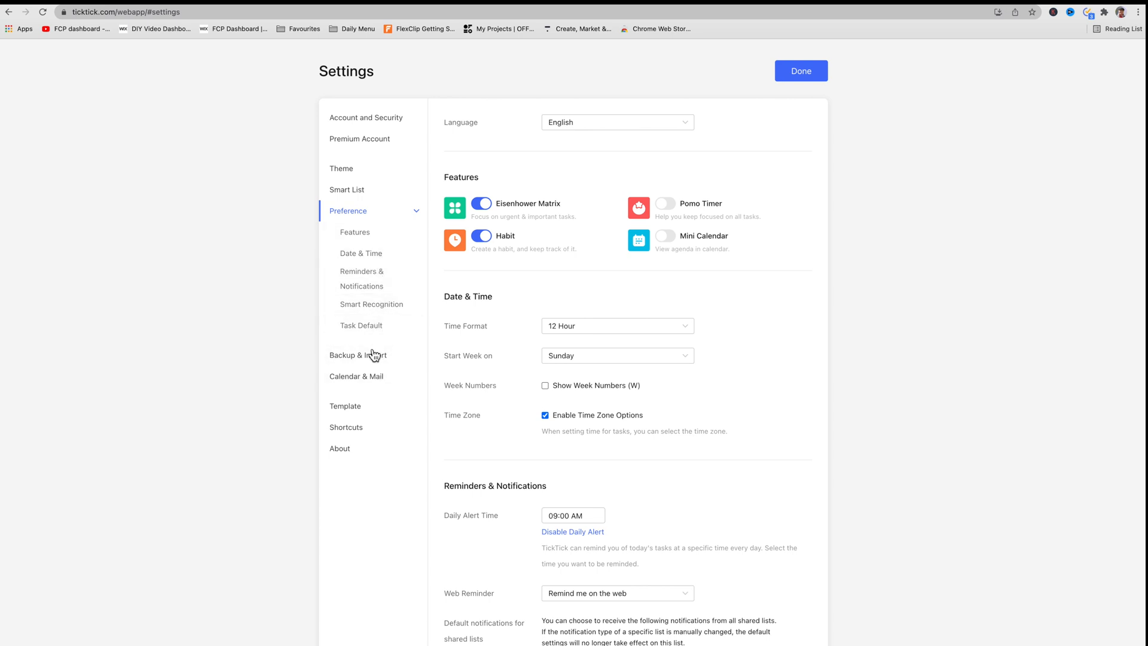
left_click(800, 71)
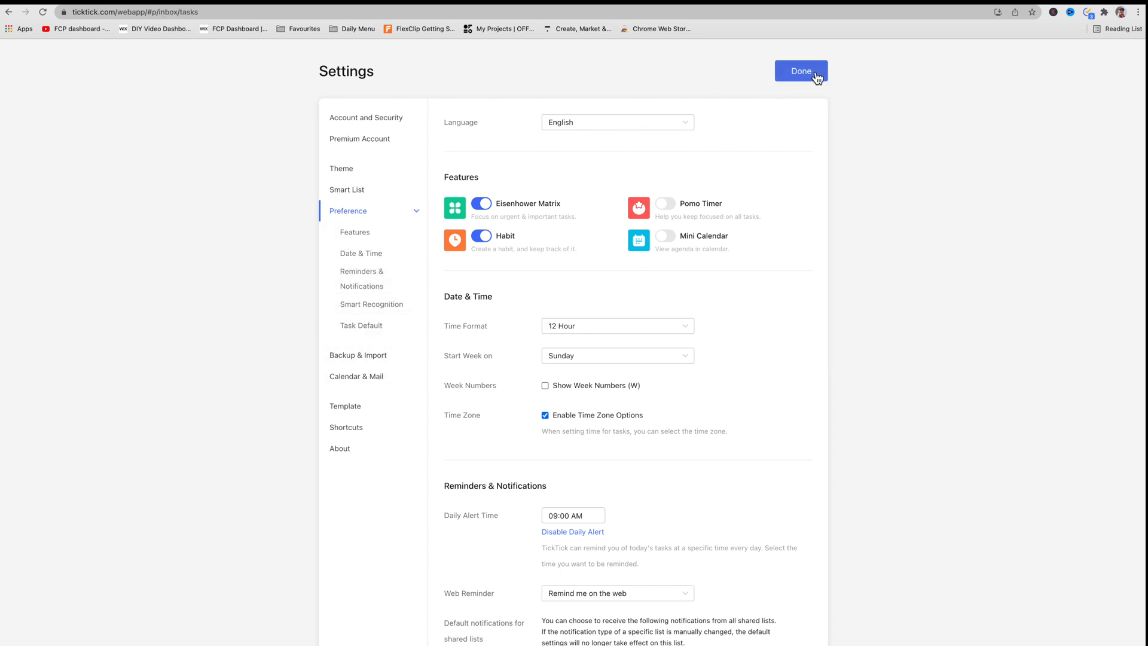
left_click(801, 70)
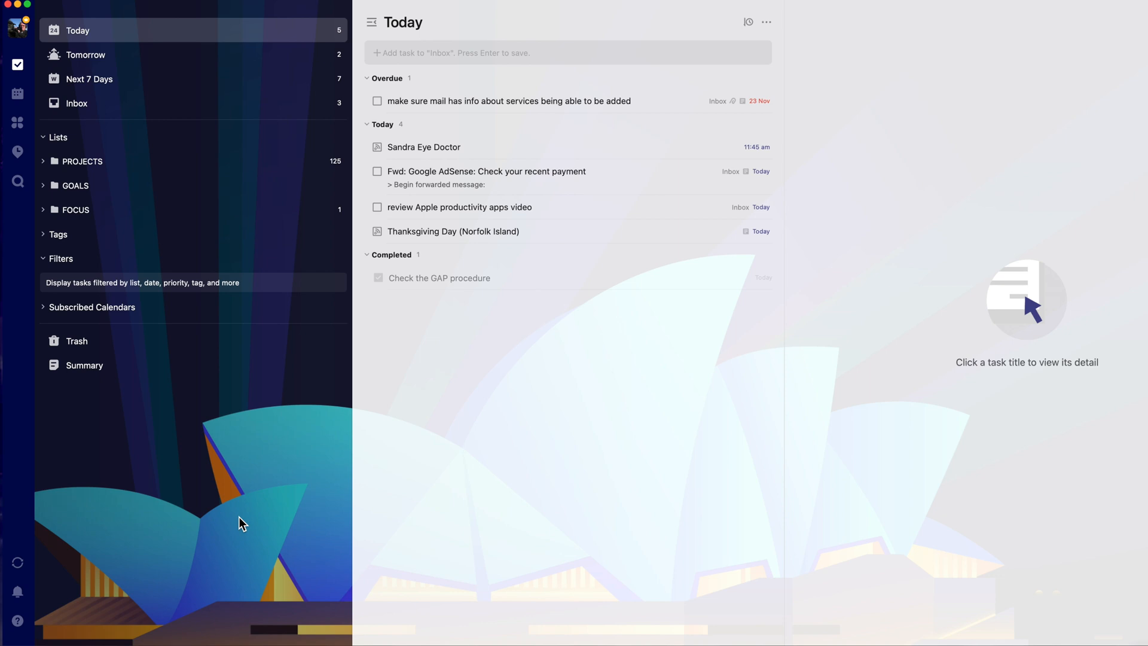
mouse_move(222, 507)
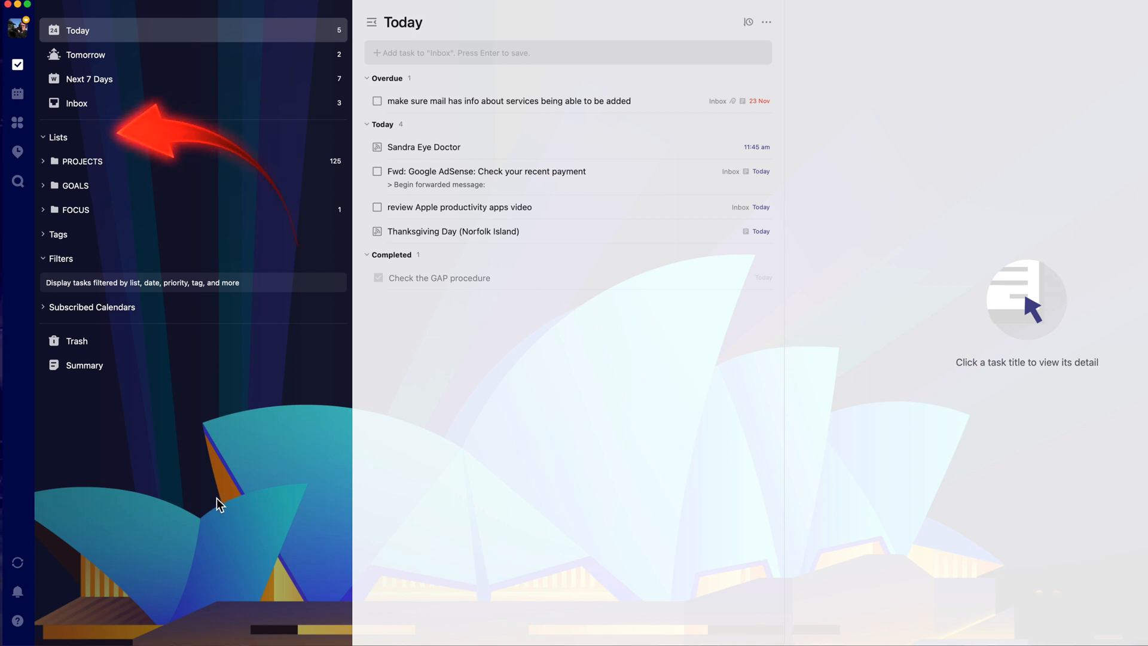
mouse_move(114, 143)
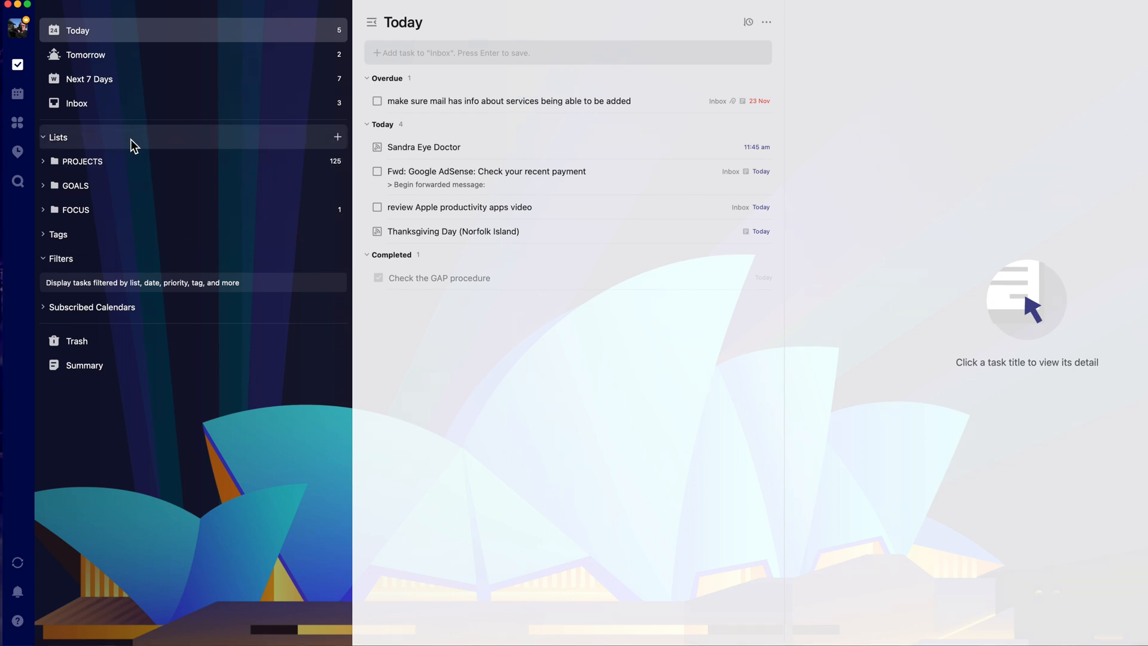
mouse_move(151, 145)
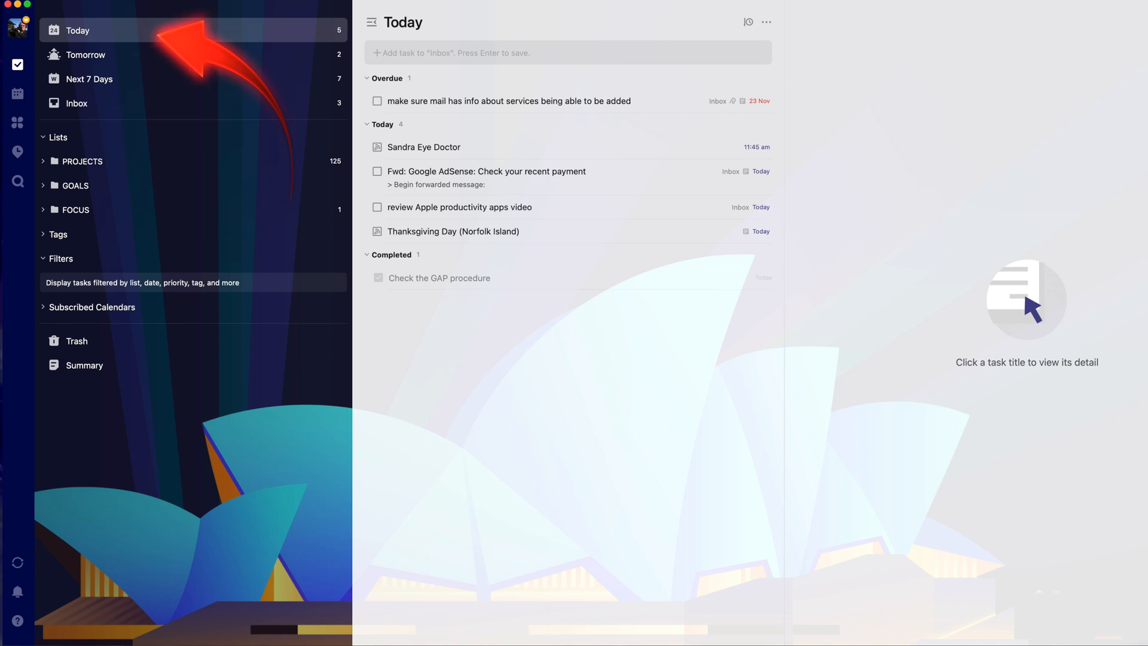
Step: View the Tomorrow and Next 7 Days lists, then return to the Inbox
left_click(86, 53)
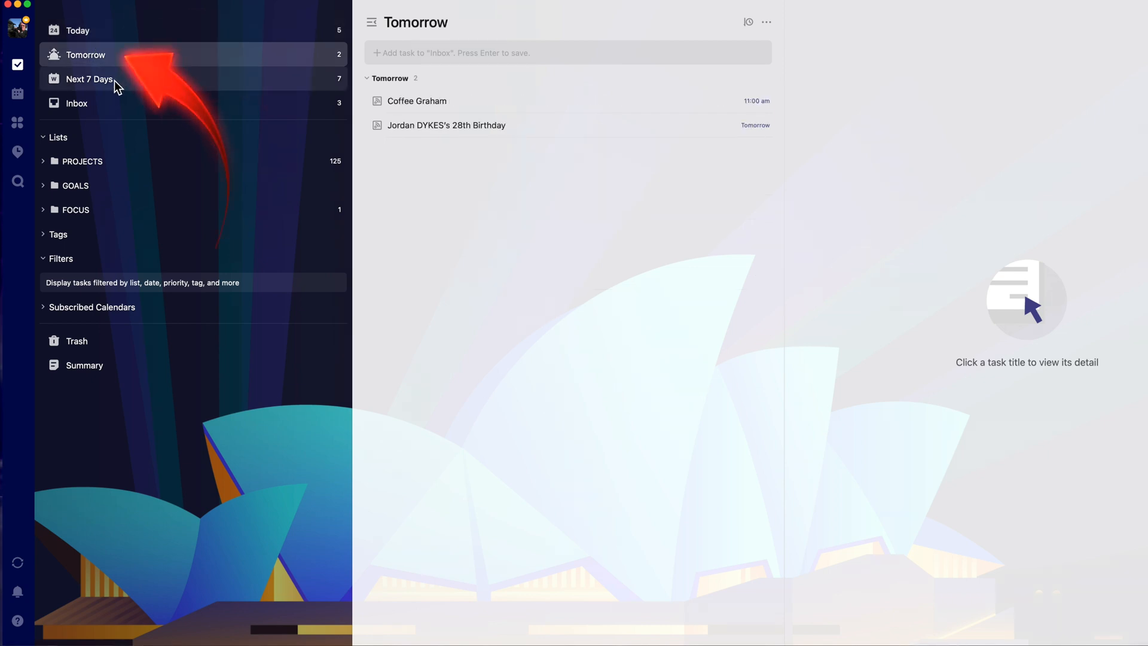
left_click(90, 79)
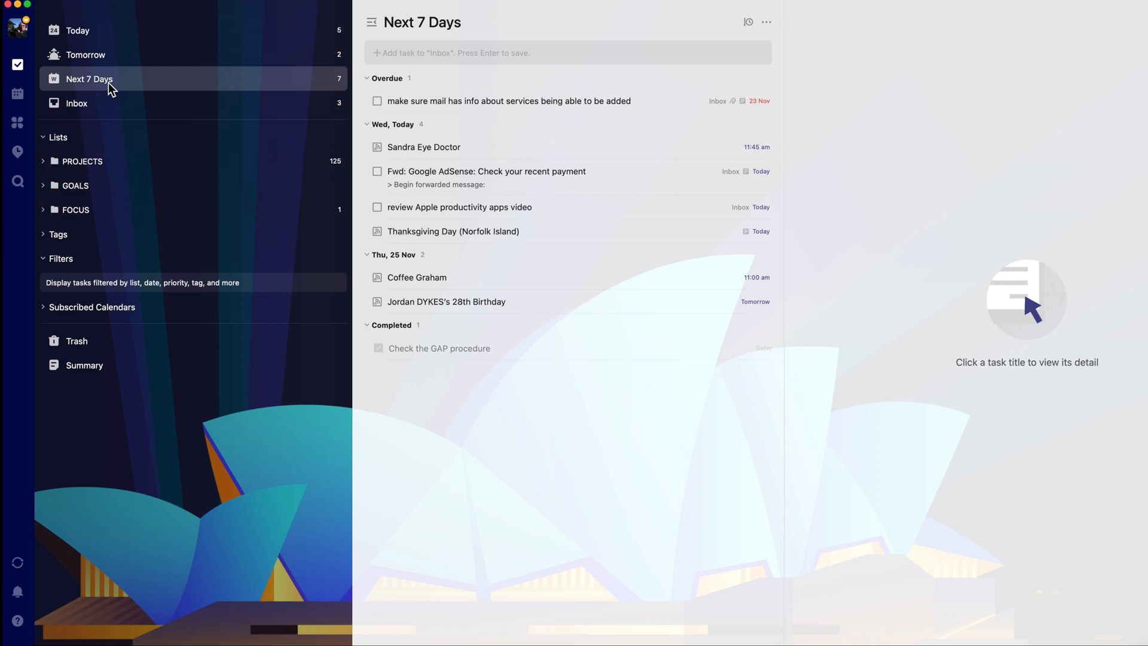
left_click(76, 102)
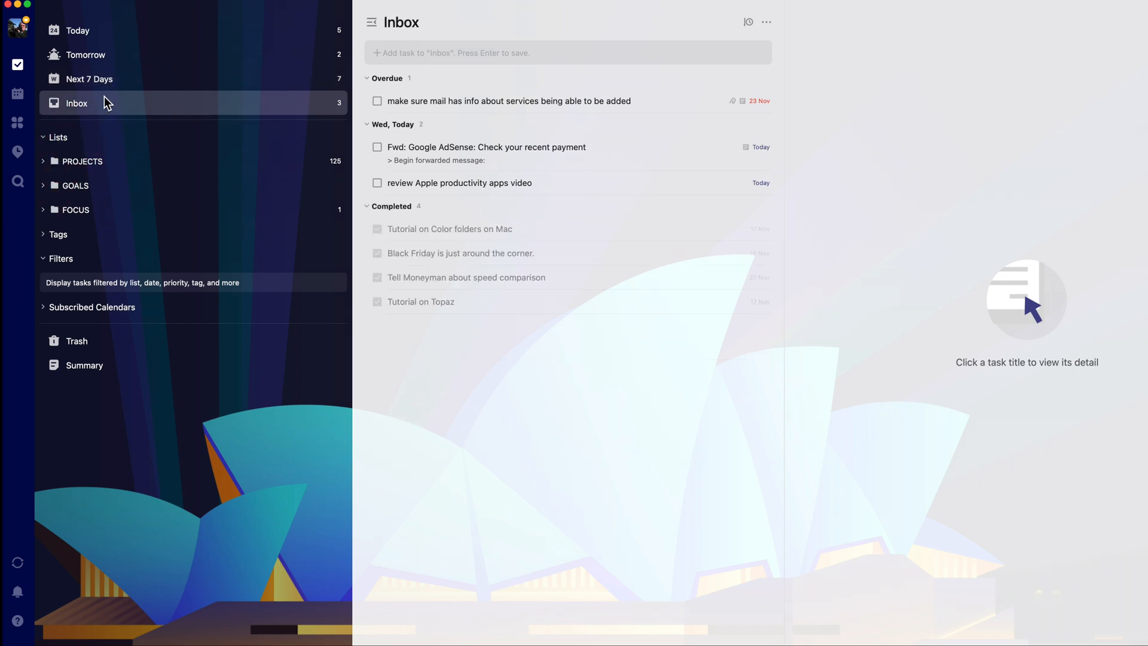
mouse_move(128, 172)
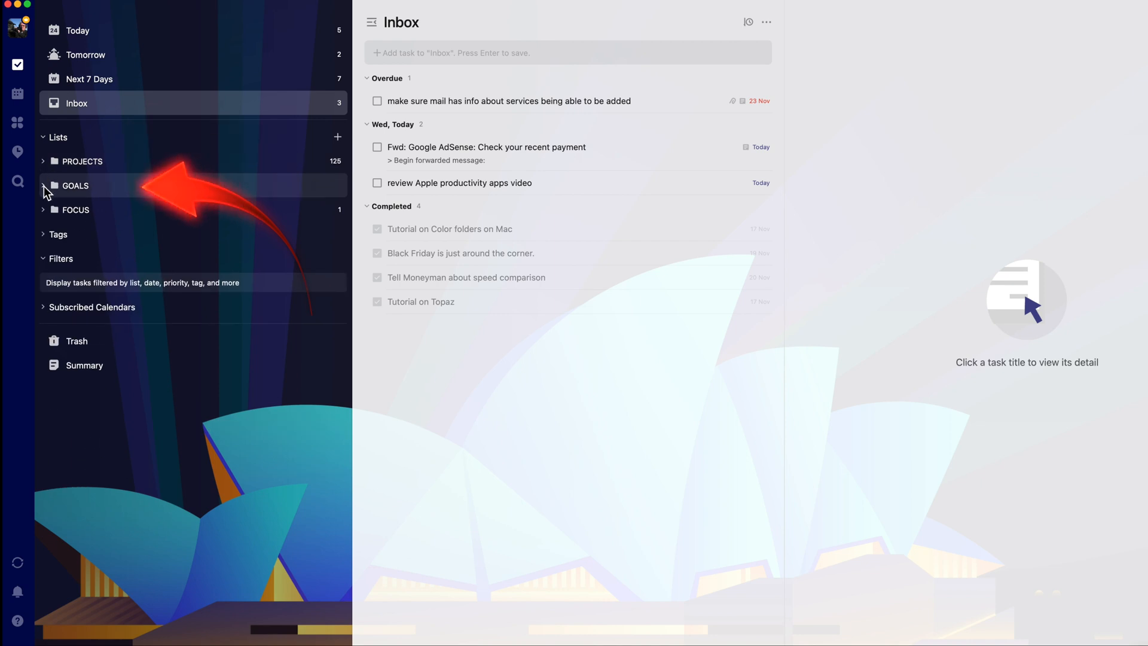
Step: Expand the PROJECTS folder in the sidebar to reveal its lists
left_click(43, 209)
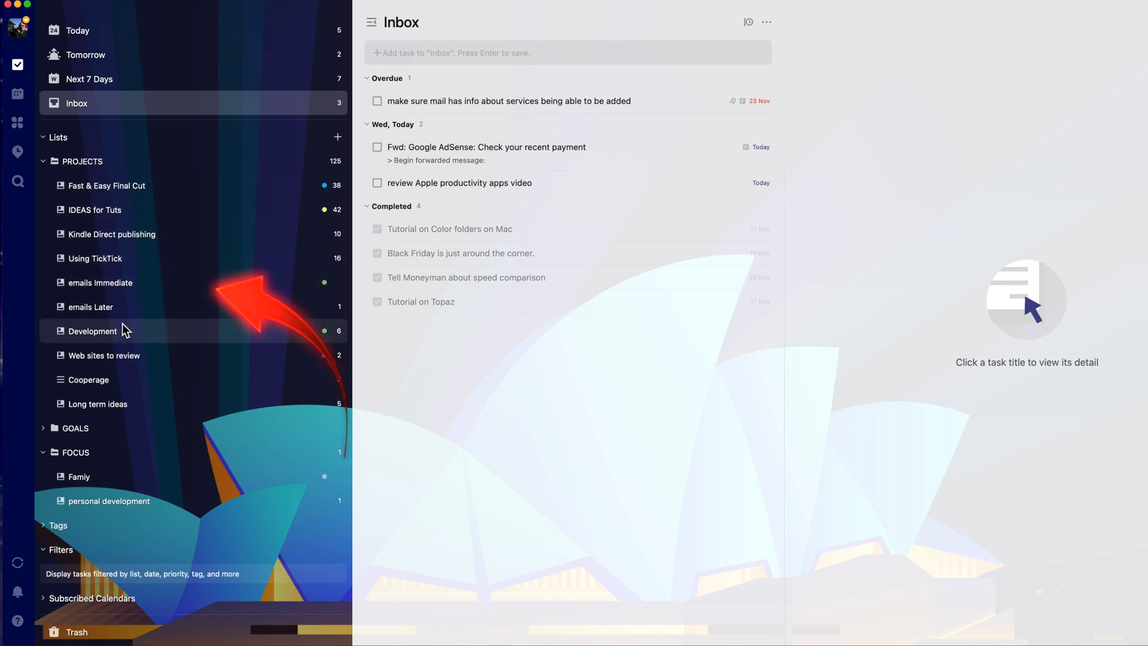
mouse_move(144, 185)
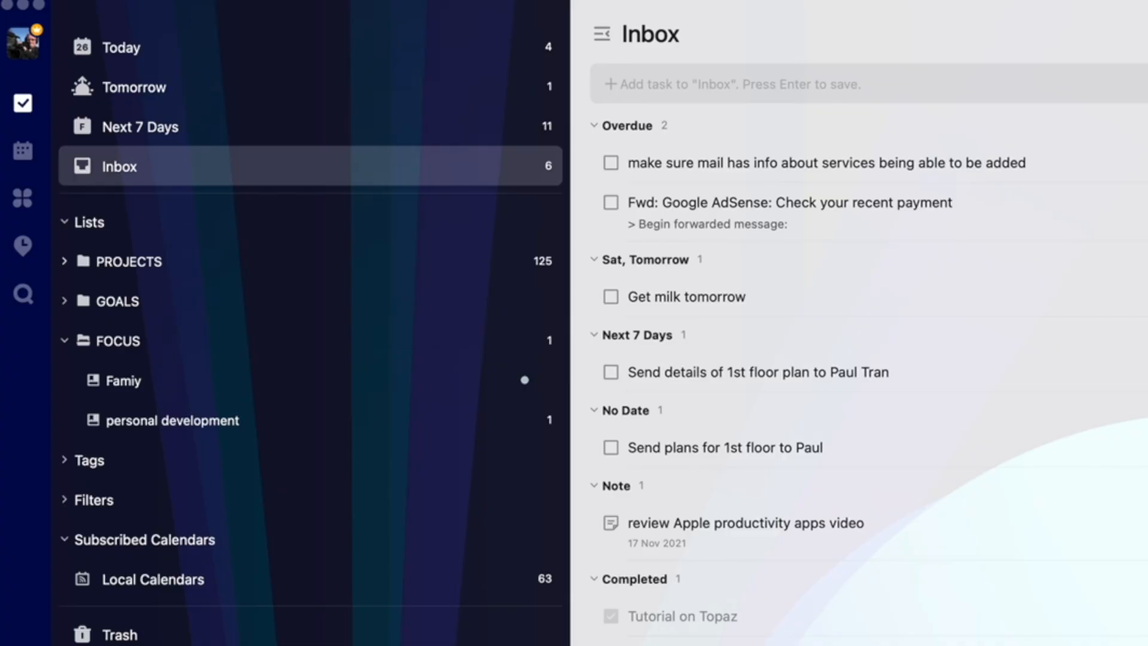
mouse_move(343, 507)
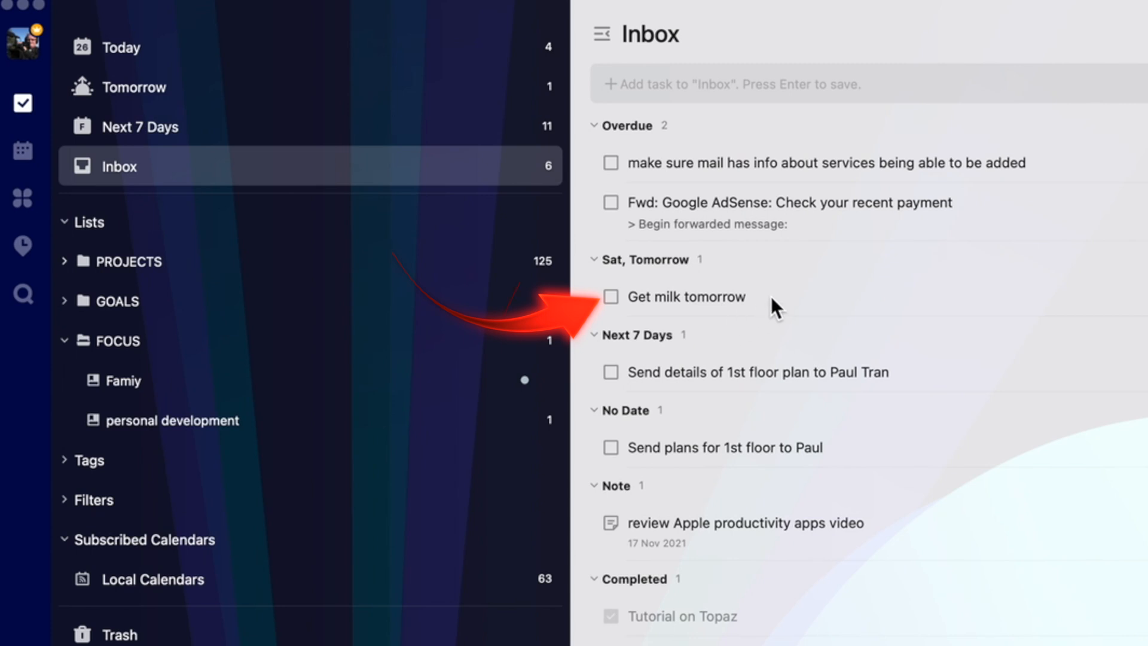
mouse_move(726, 547)
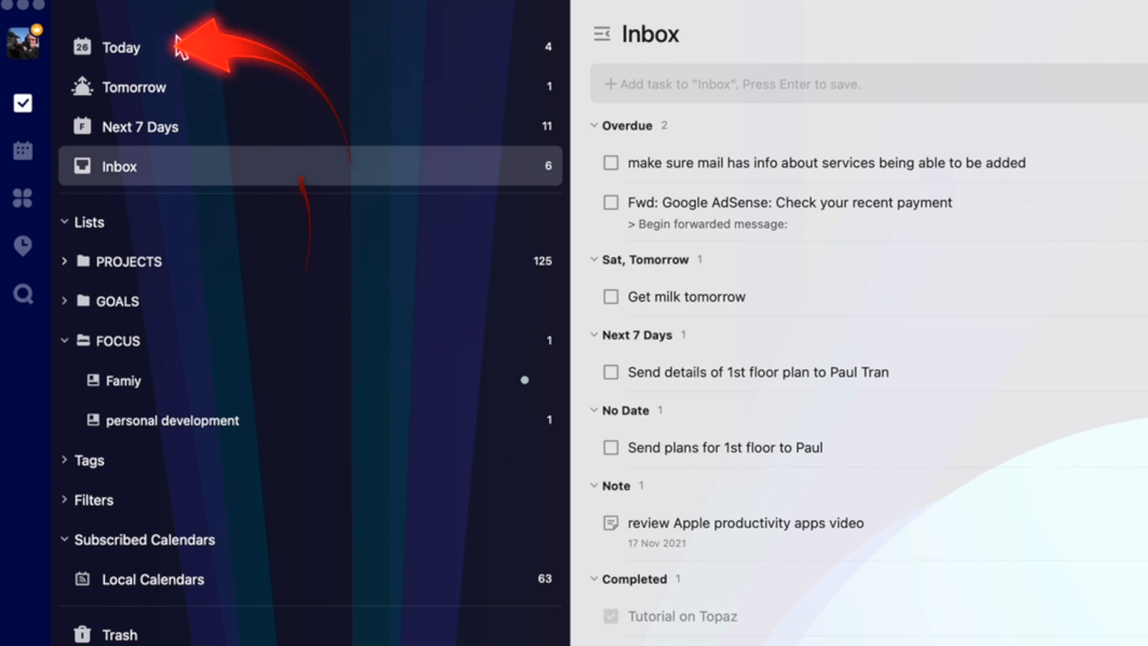
left_click(121, 47)
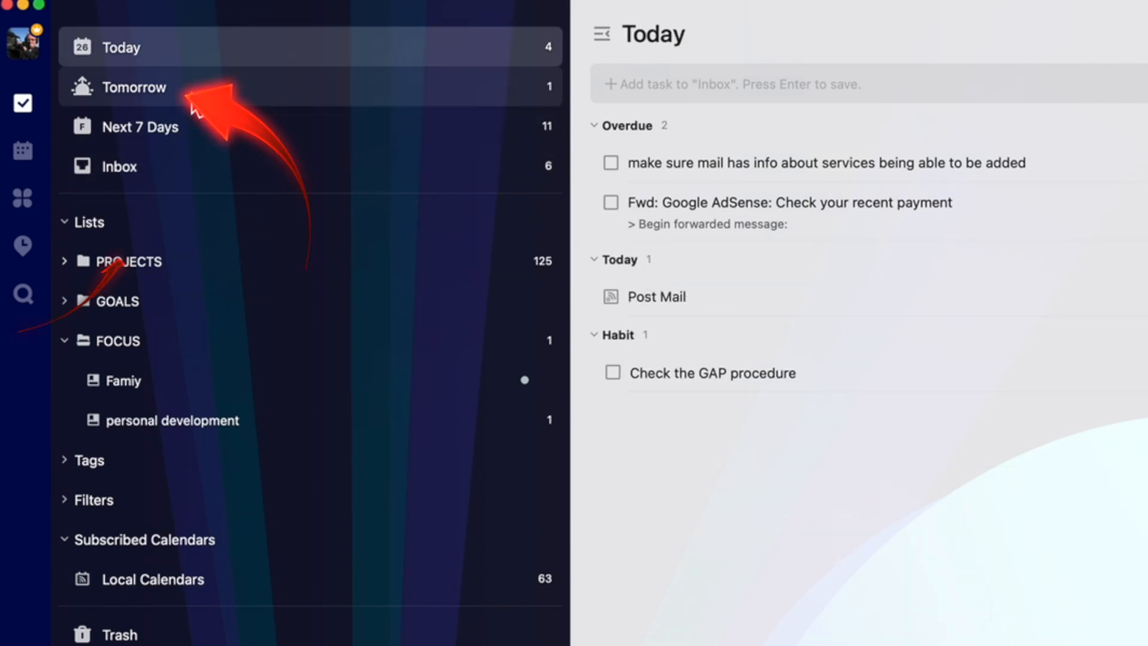
left_click(134, 86)
type("grocery shopping")
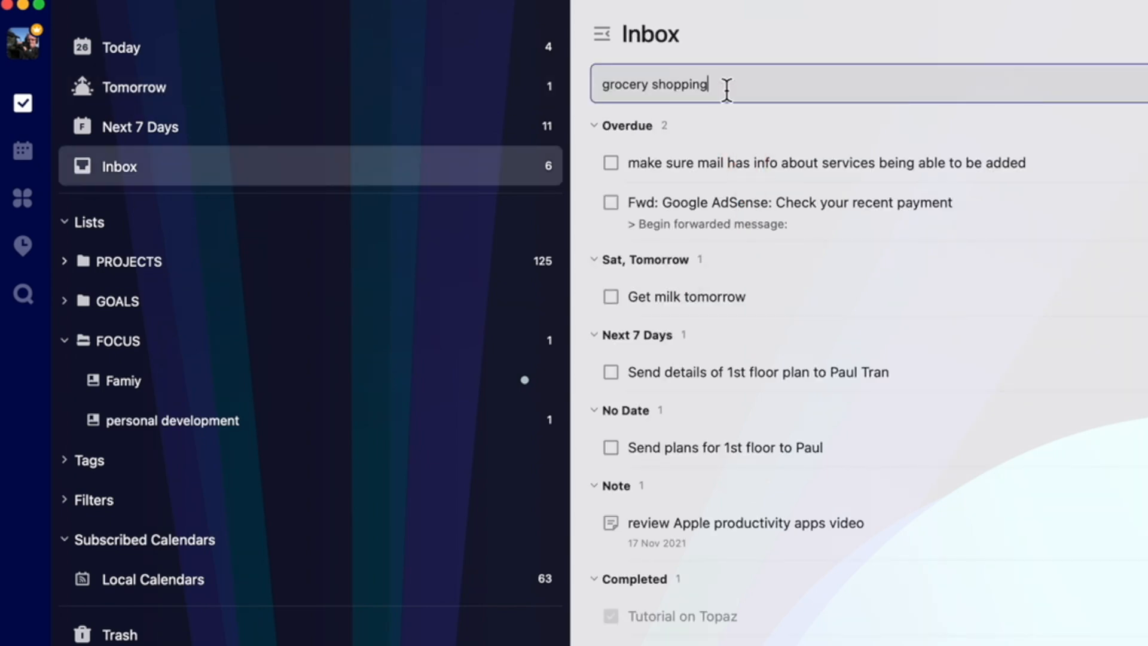
Step: Save the grocery shopping task, then delete it from the Inbox via its context menu
key("Return")
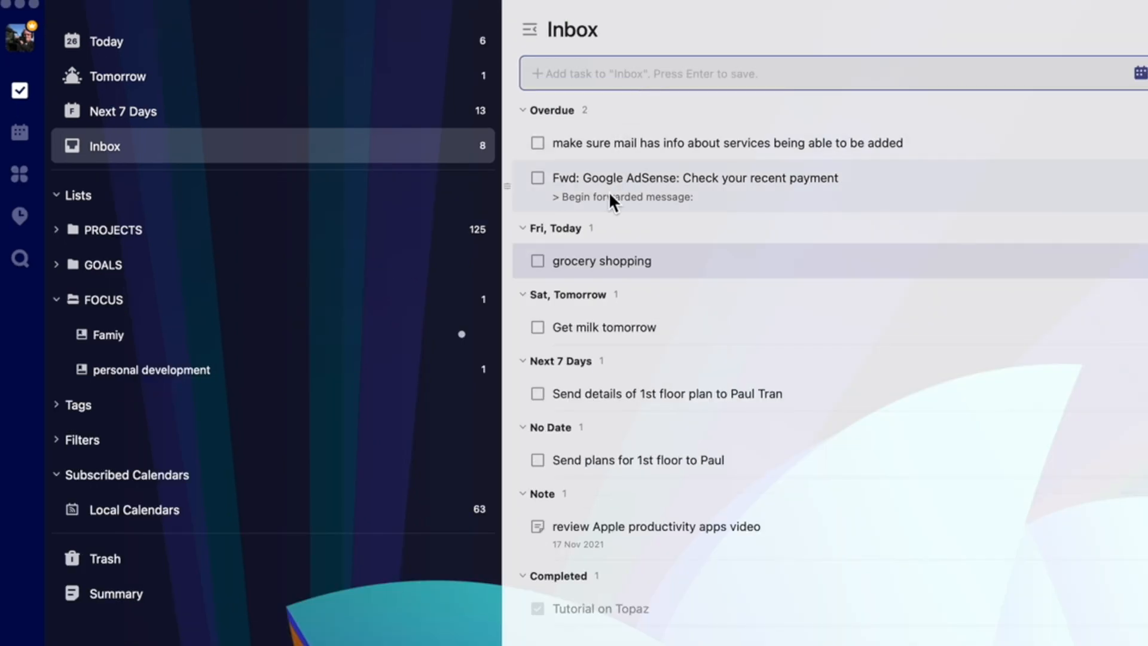
right_click(600, 260)
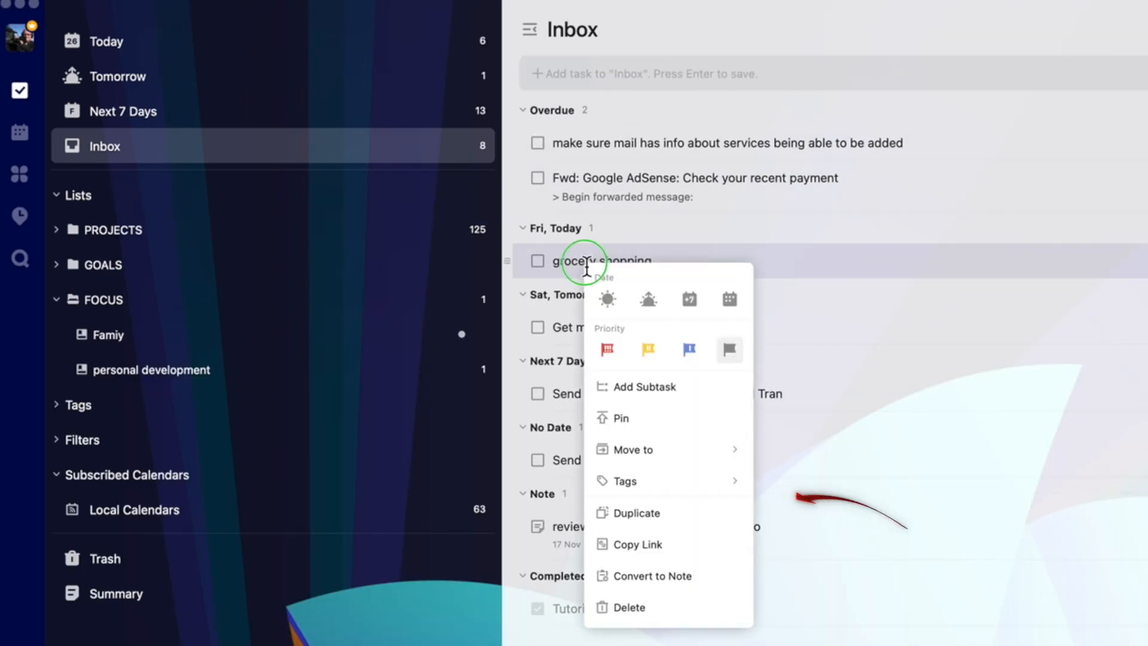
left_click(653, 575)
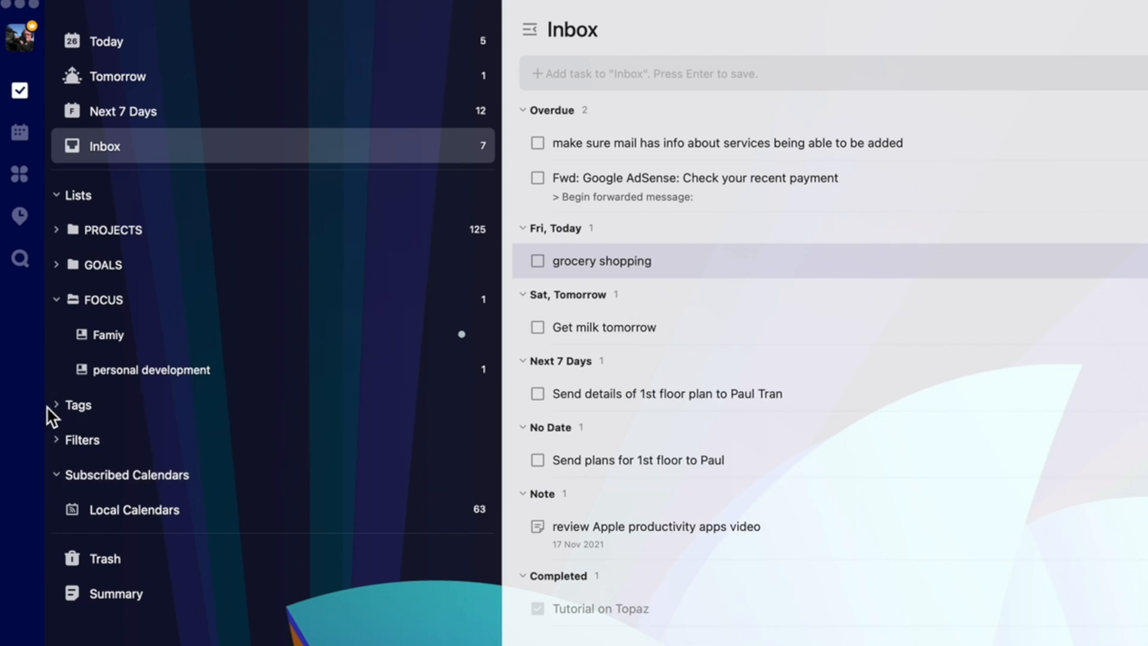
Step: Expand the Tags section and list the tasks tagged FCP
left_click(77, 404)
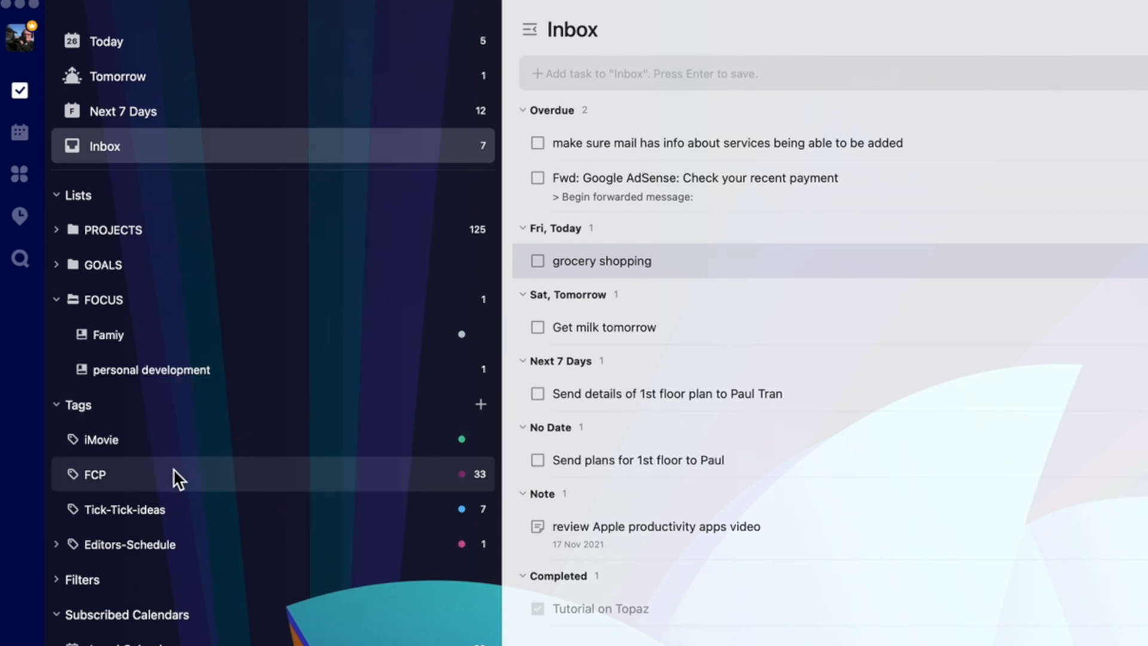
left_click(94, 474)
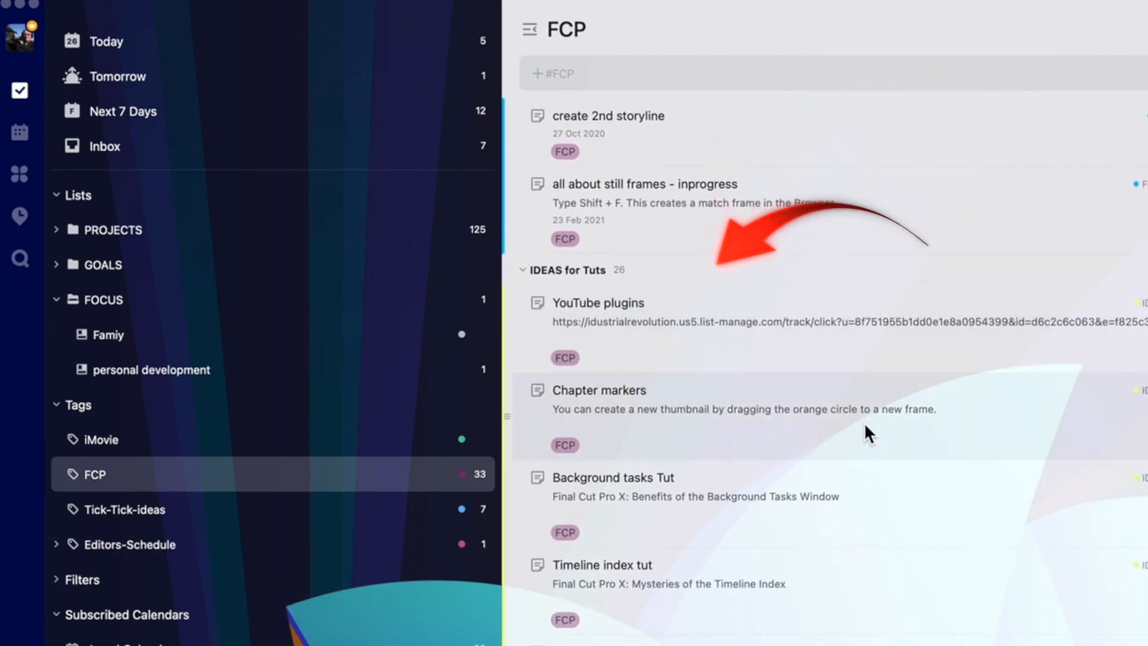
scroll("down", 3)
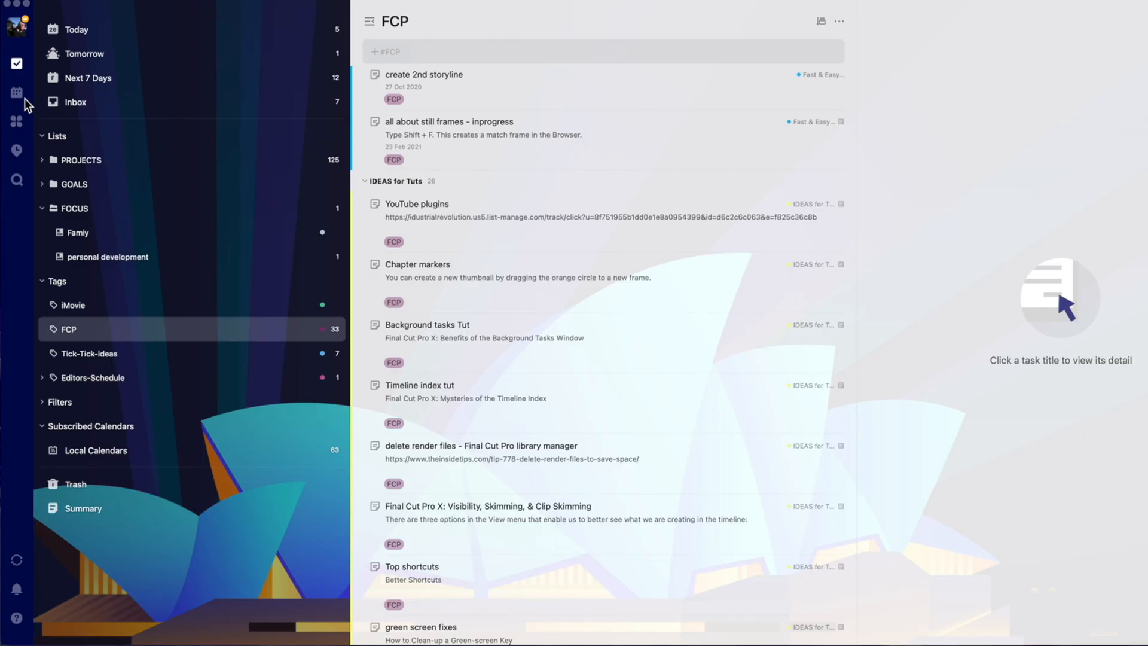
left_click(15, 91)
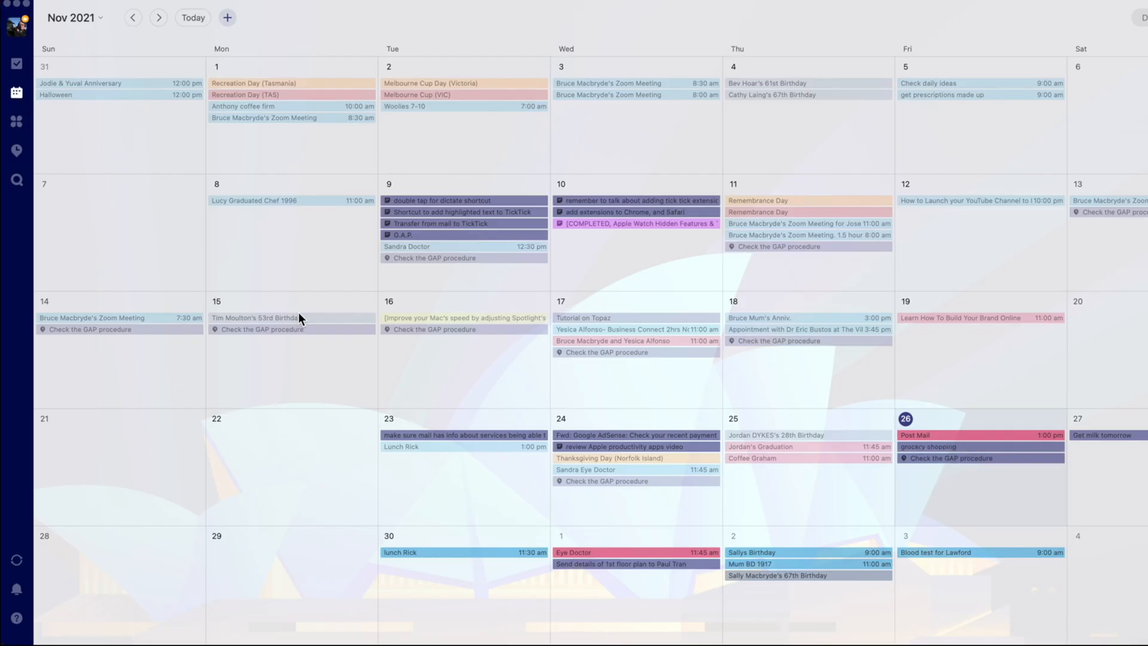
mouse_move(185, 366)
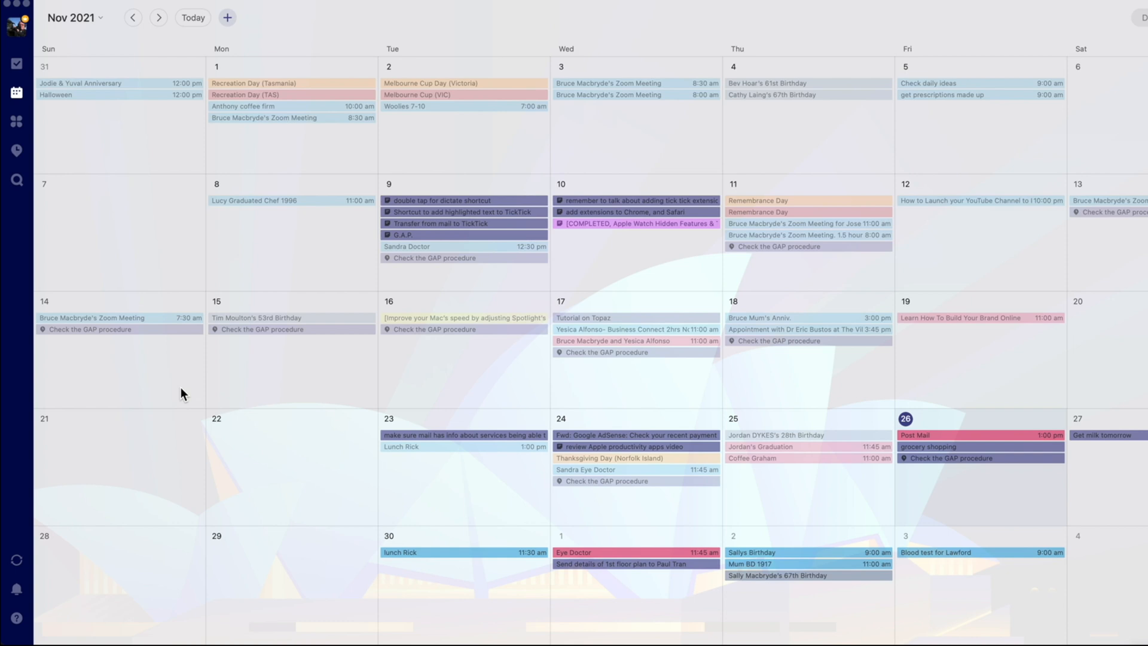
mouse_move(62, 328)
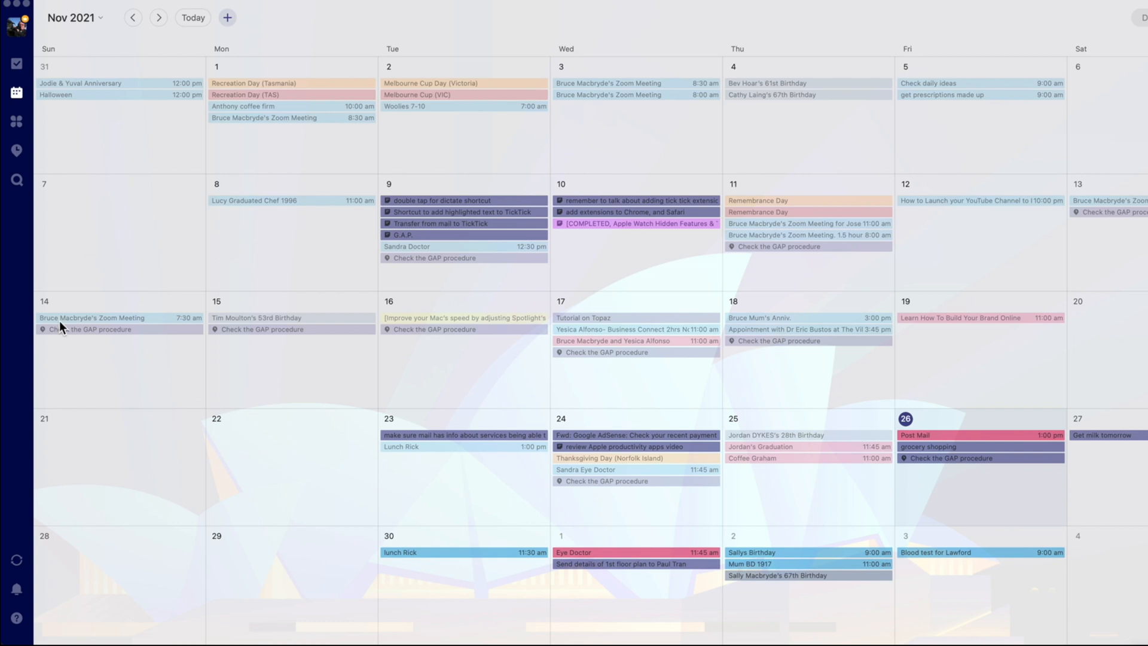
mouse_move(17, 63)
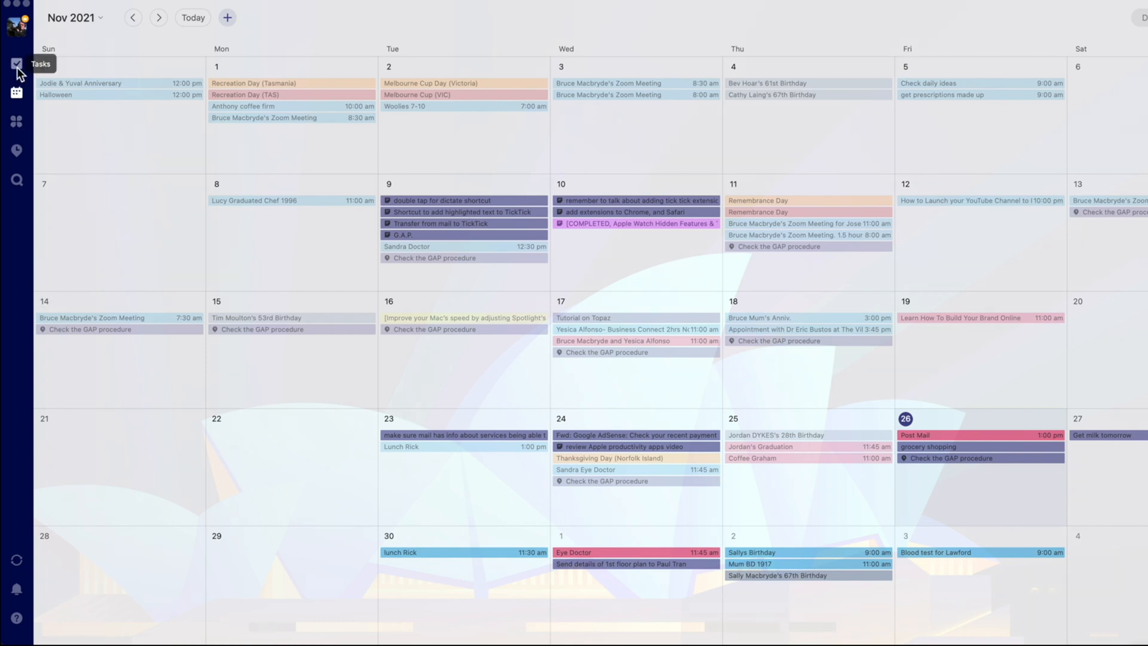
left_click(17, 64)
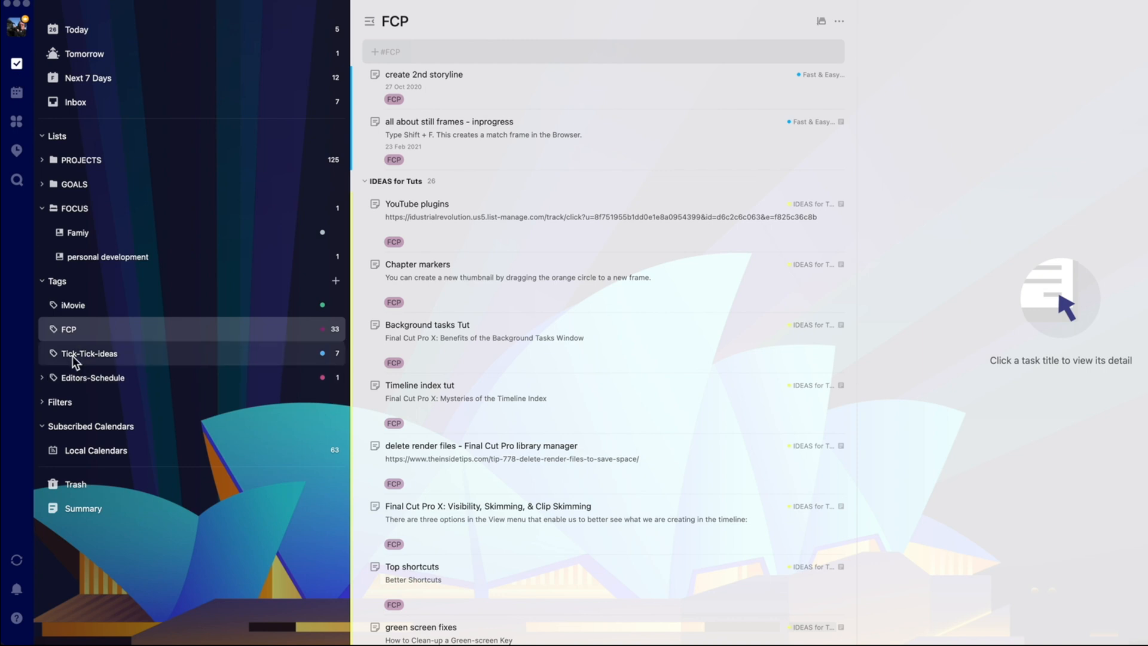
mouse_move(48, 433)
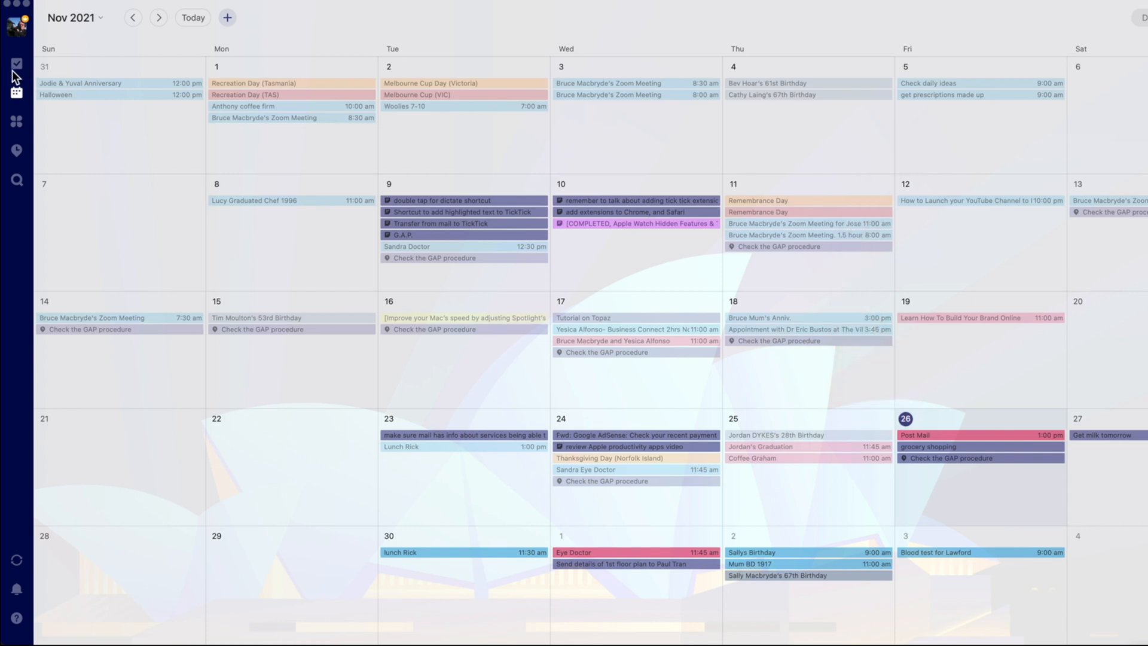
left_click(15, 64)
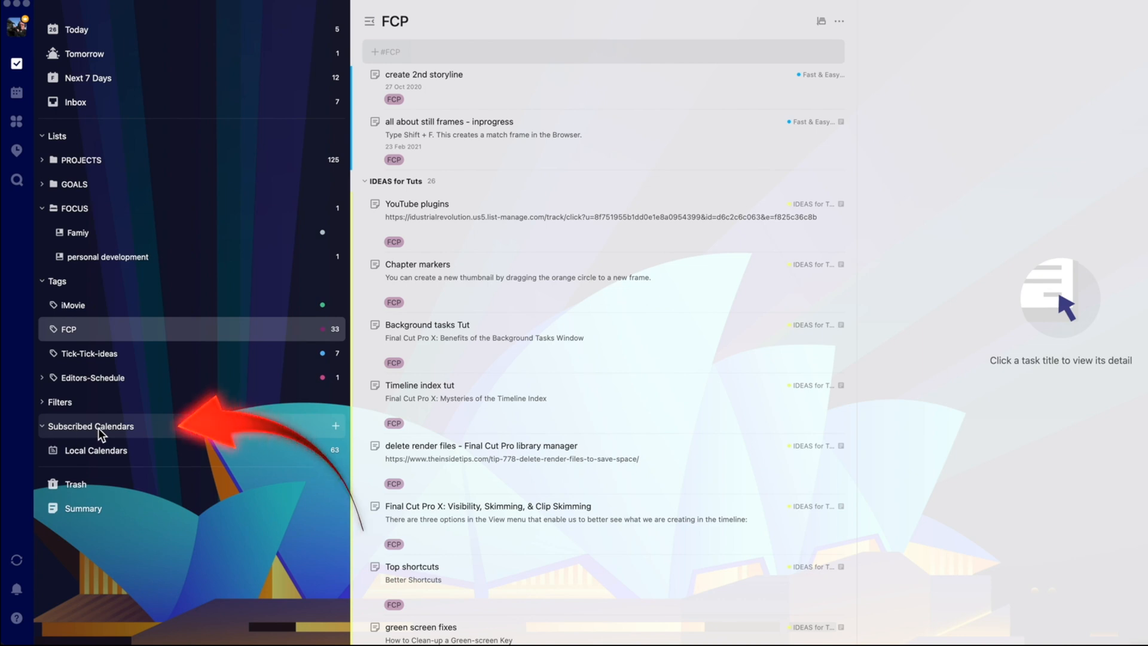
mouse_move(71, 142)
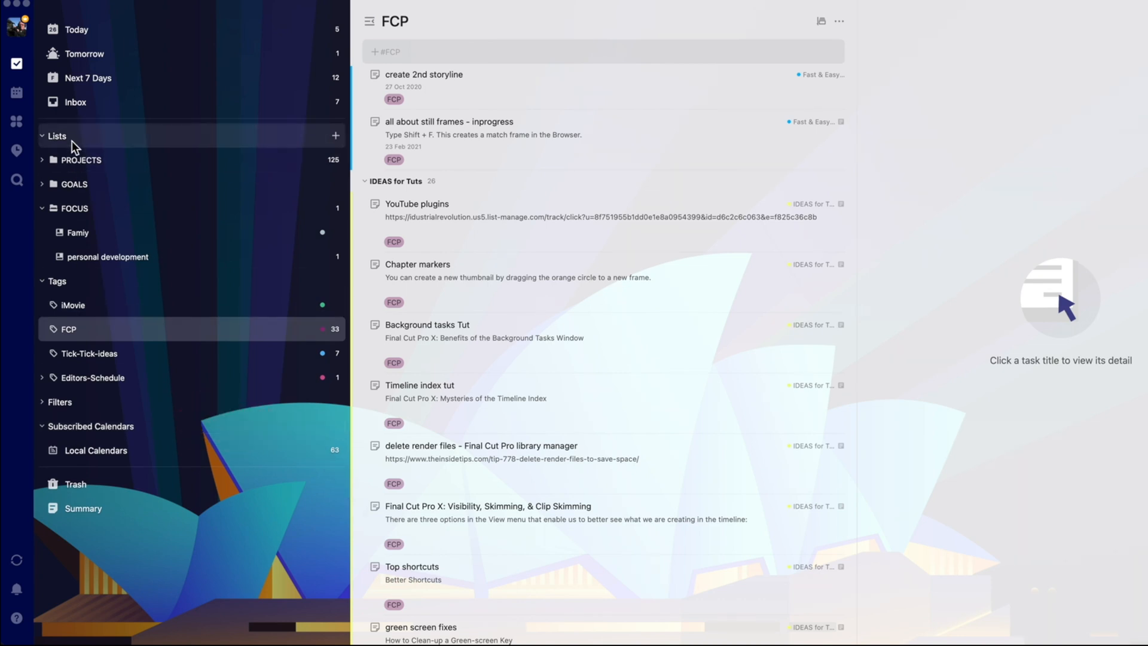
Step: Collapse the Lists group and show today's tasks
left_click(43, 135)
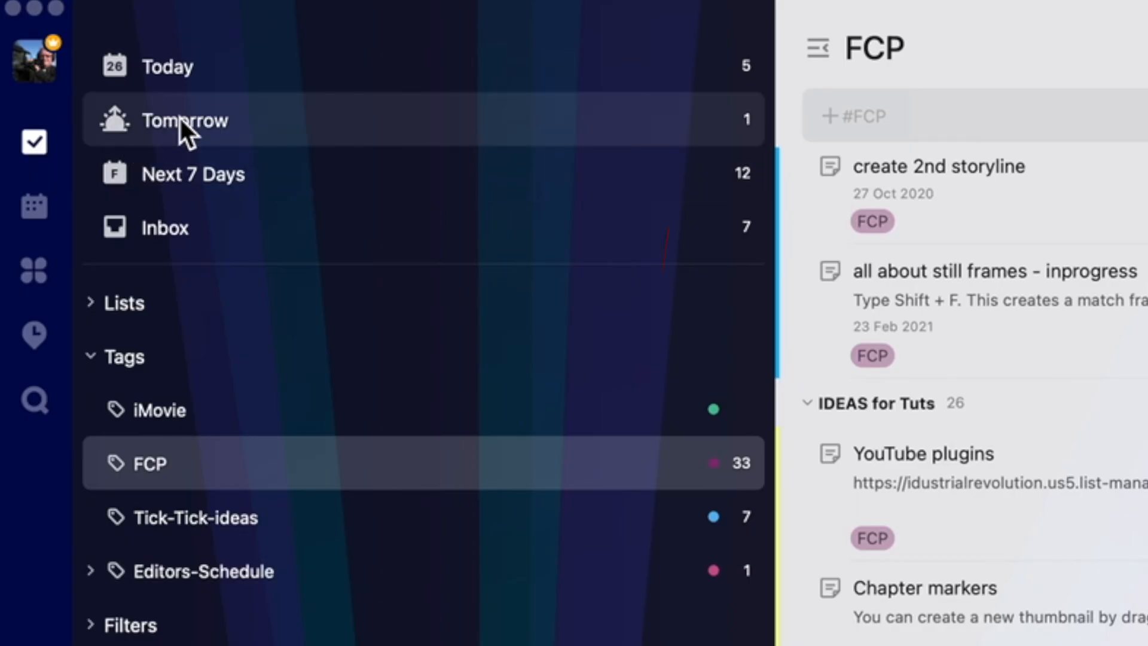
left_click(167, 66)
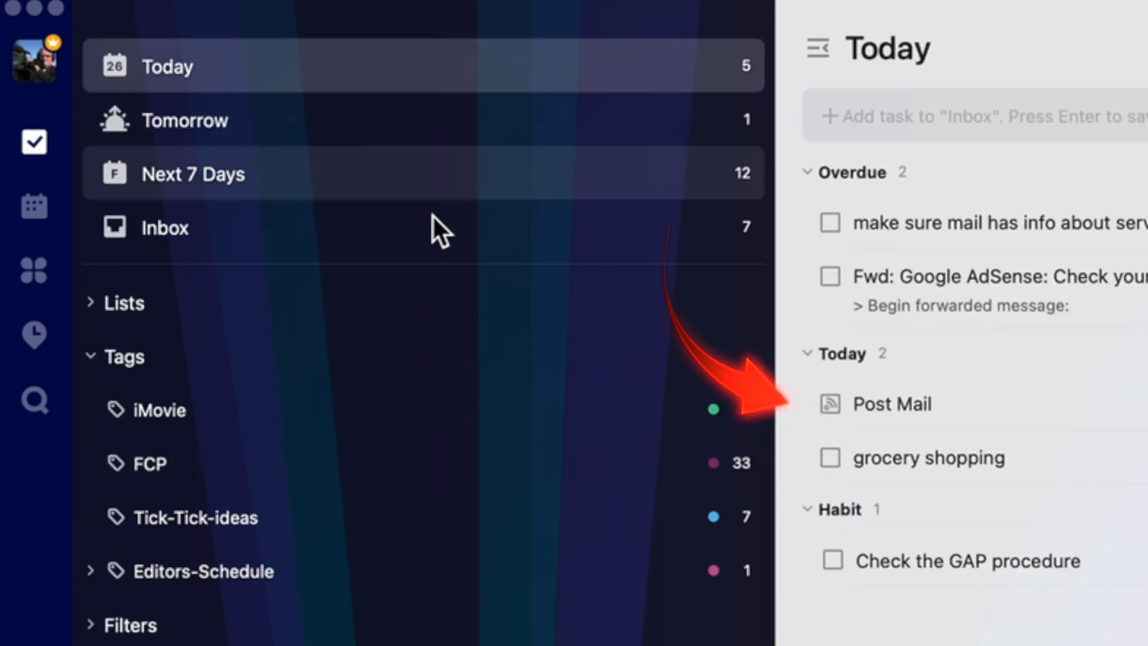
mouse_move(948, 439)
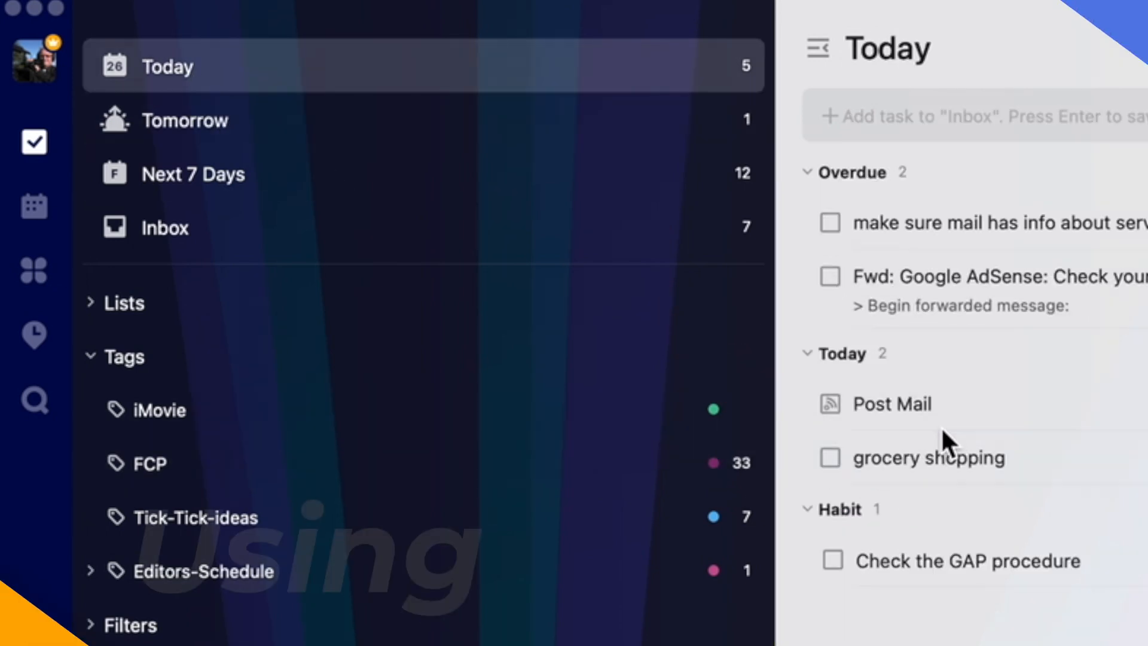
left_click(164, 227)
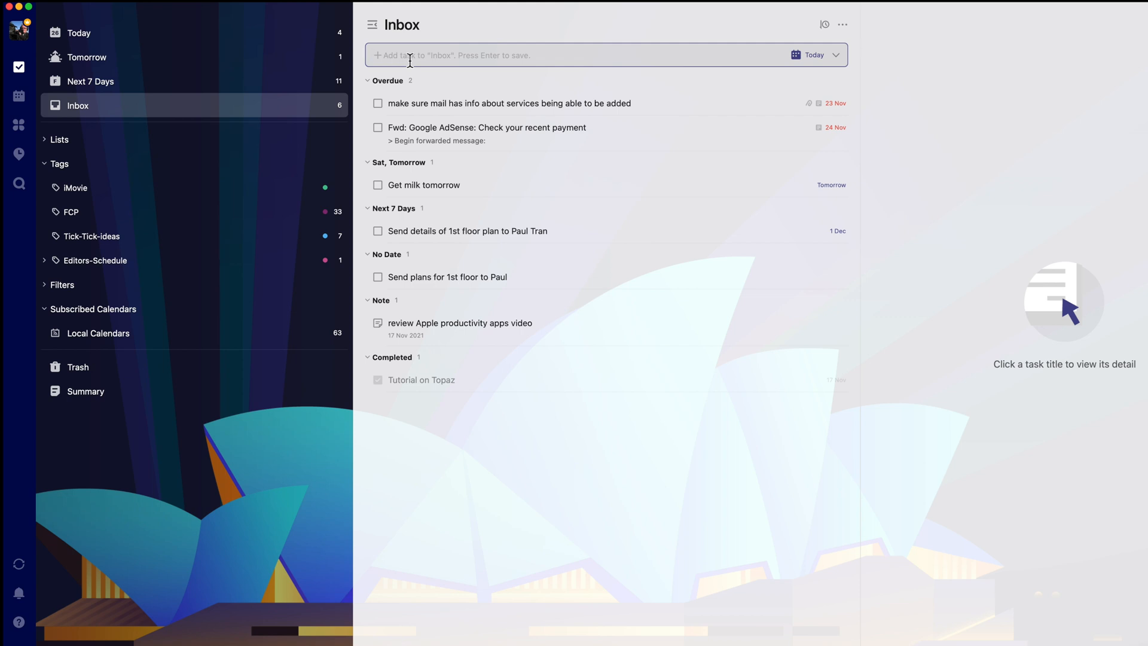
Step: Add an Inbox task 'Grocery shopping' with the description 'Food and veggies'
type("Grocery shopping")
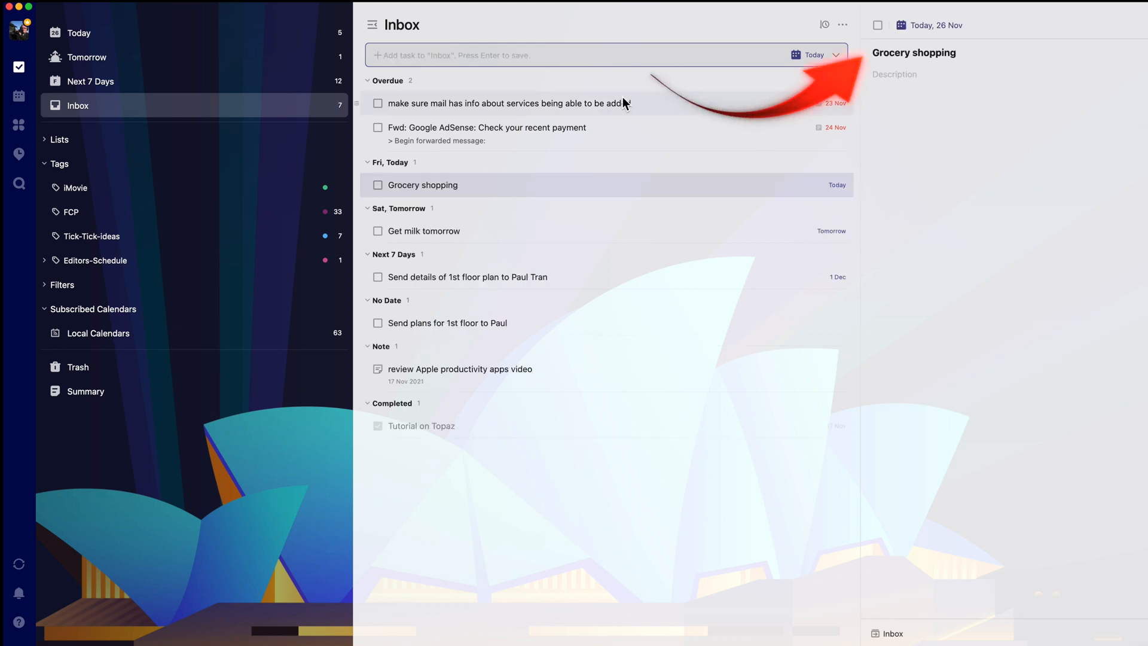
type("F")
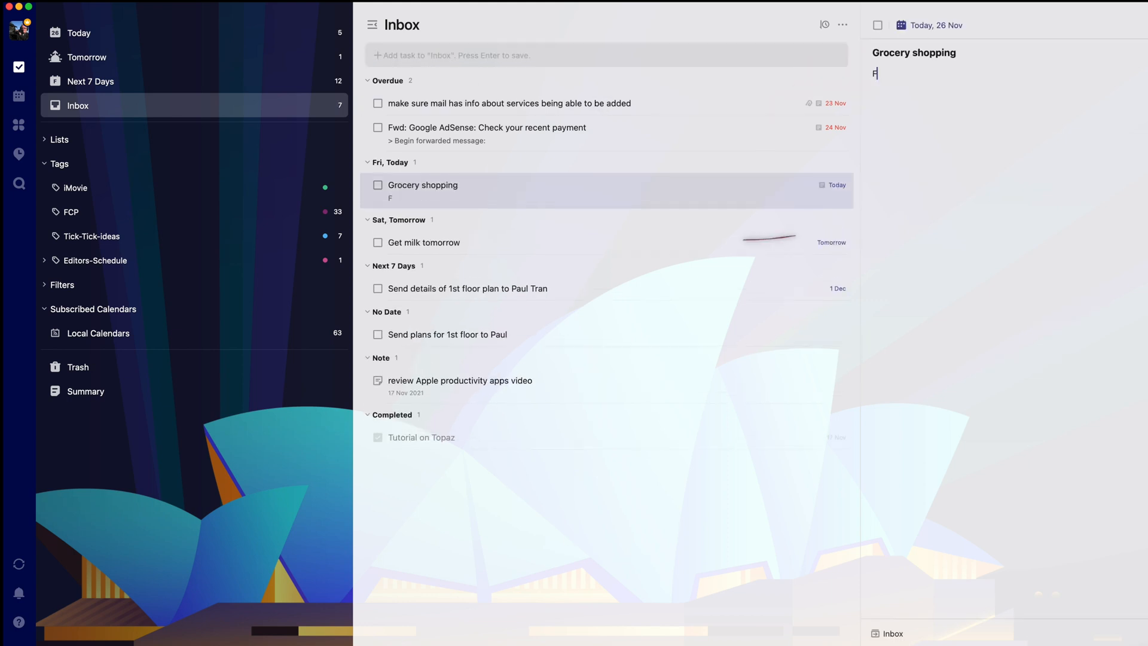
type("ood and v")
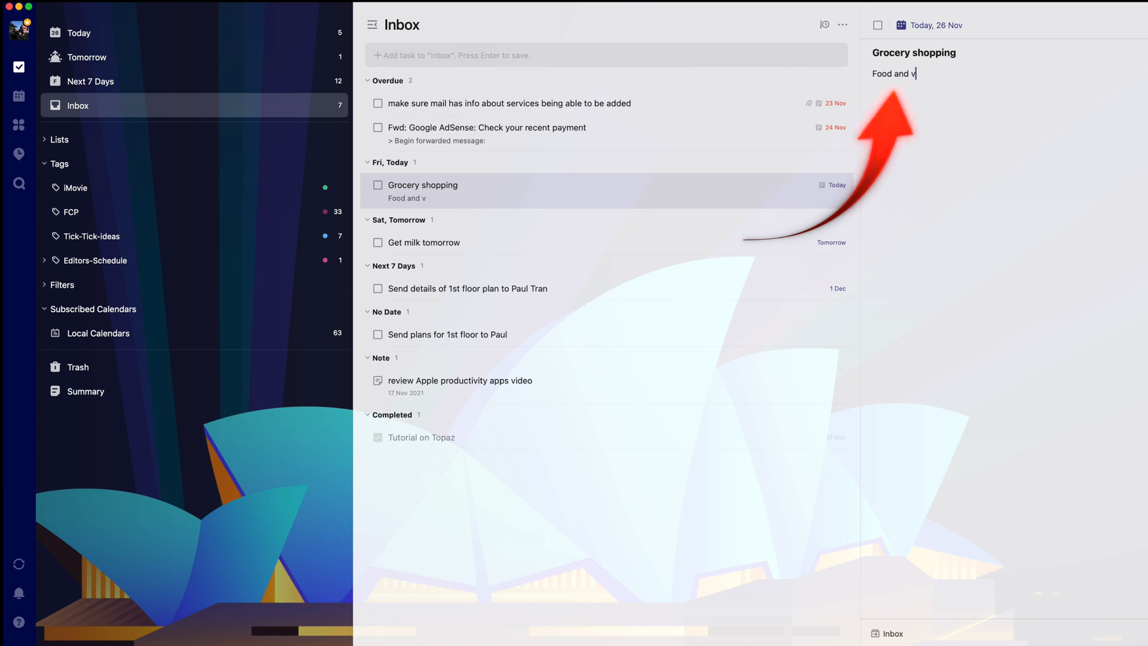
type("eggies")
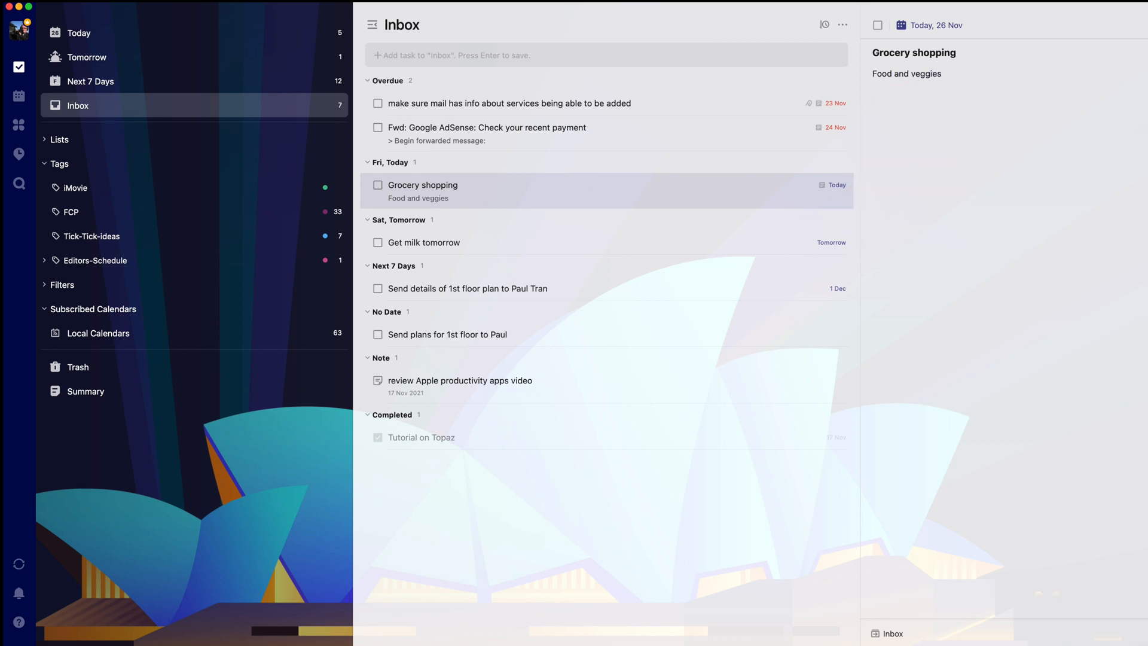
left_click(906, 73)
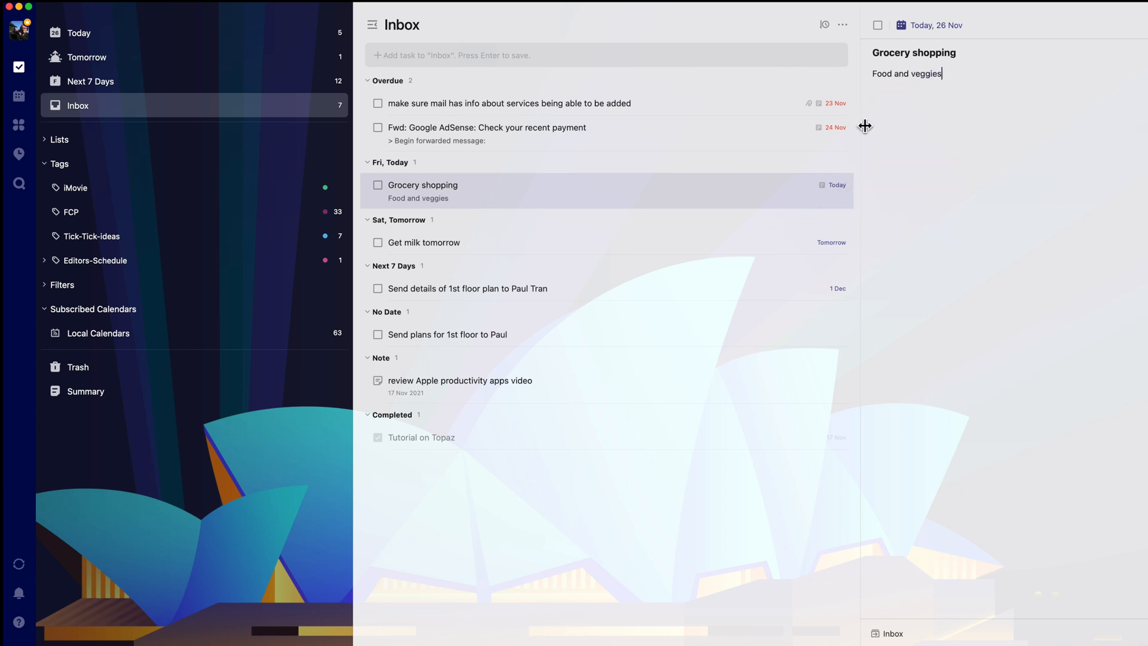
mouse_move(716, 232)
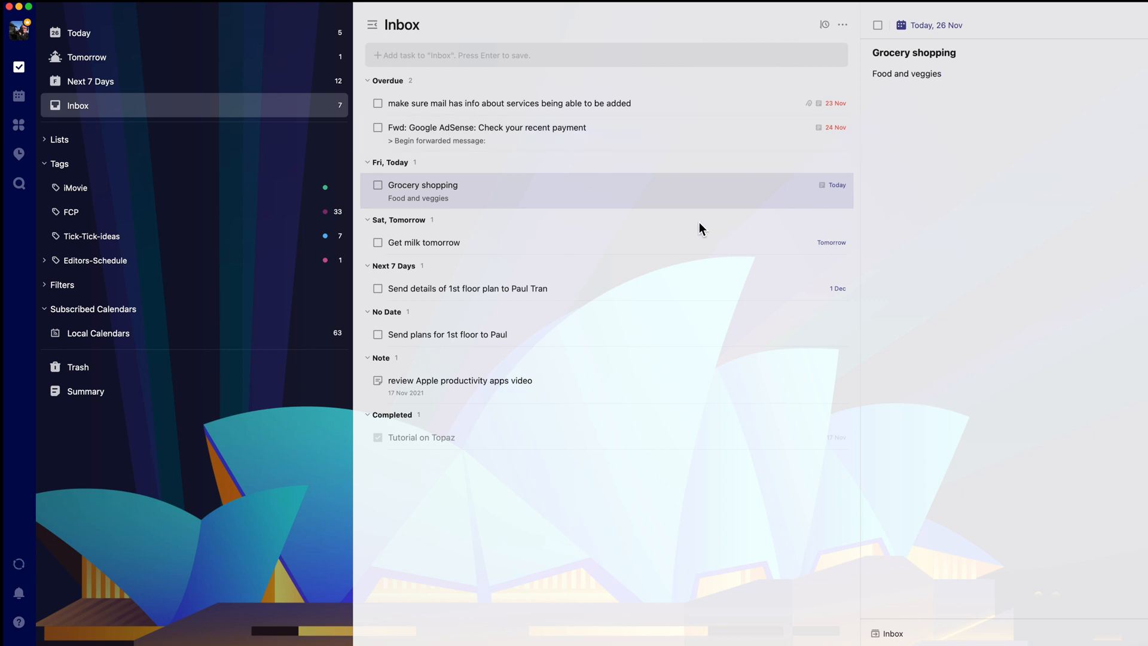
mouse_move(723, 302)
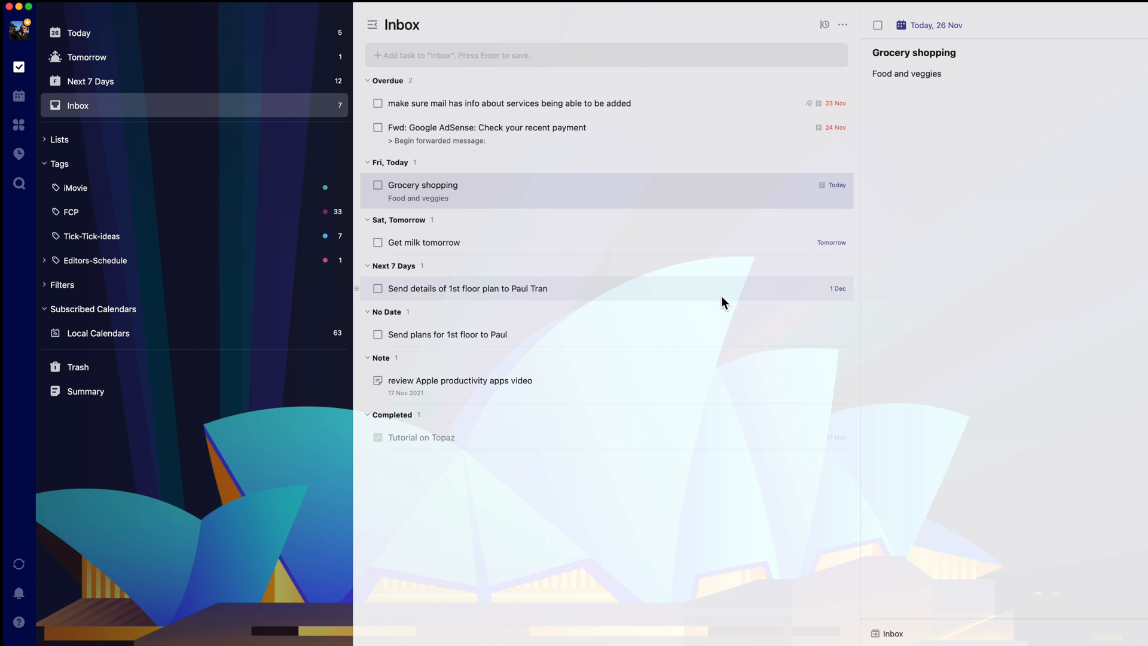
mouse_move(579, 541)
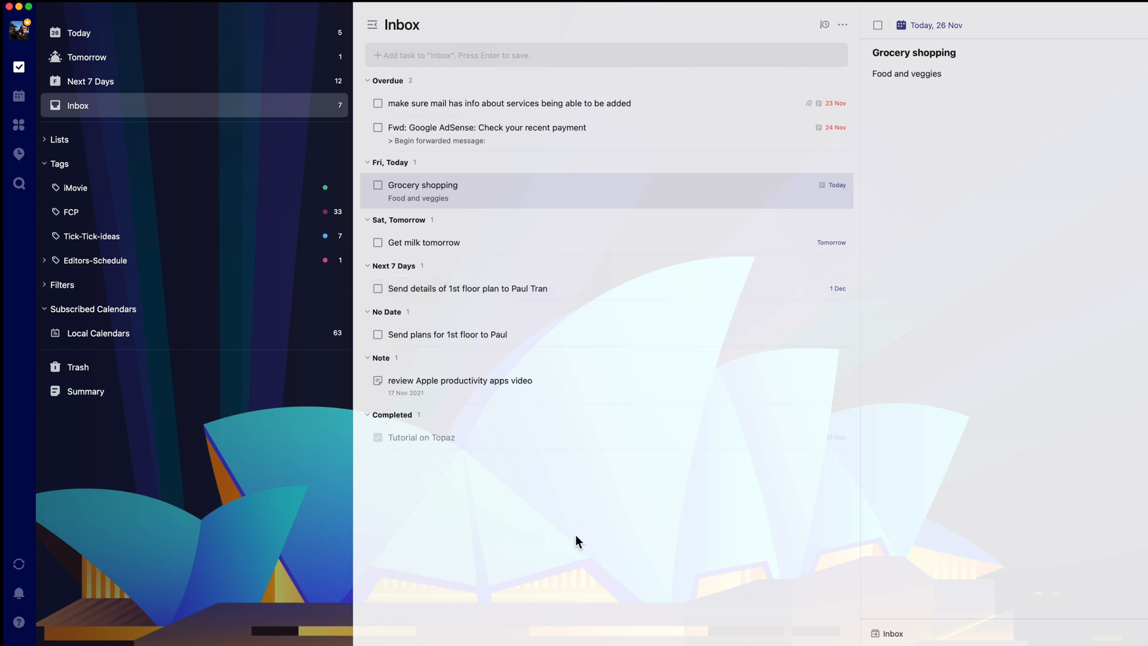
mouse_move(448, 63)
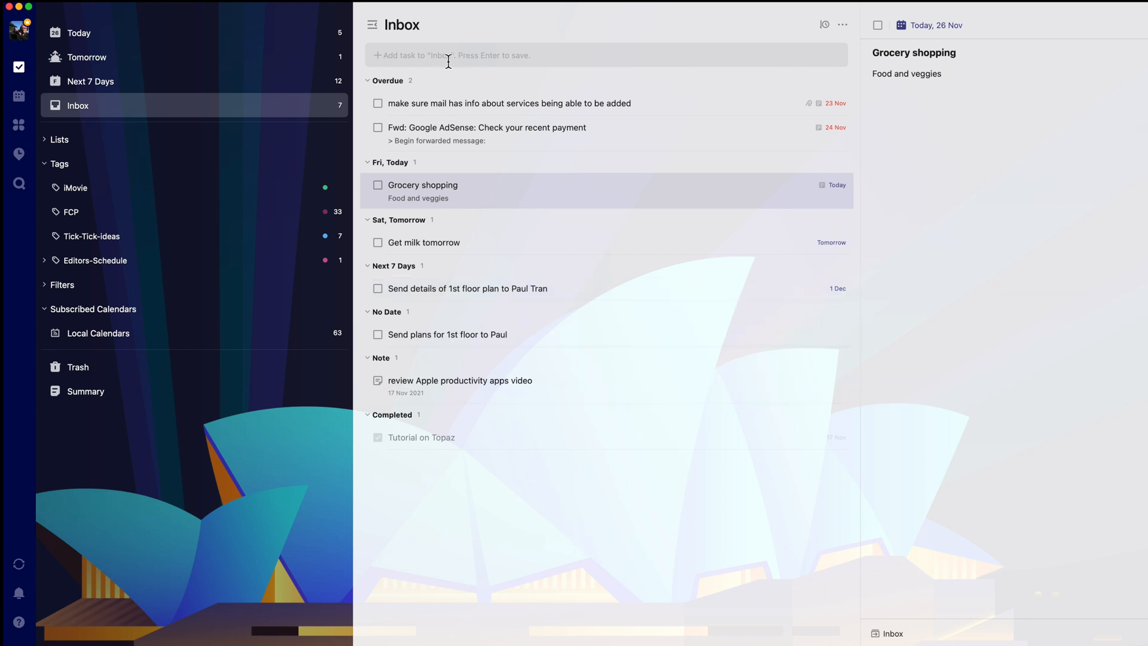
Step: Enter 'Grocery shopping' in the quick-add field and add it to the Inbox
type("Grocery shopping")
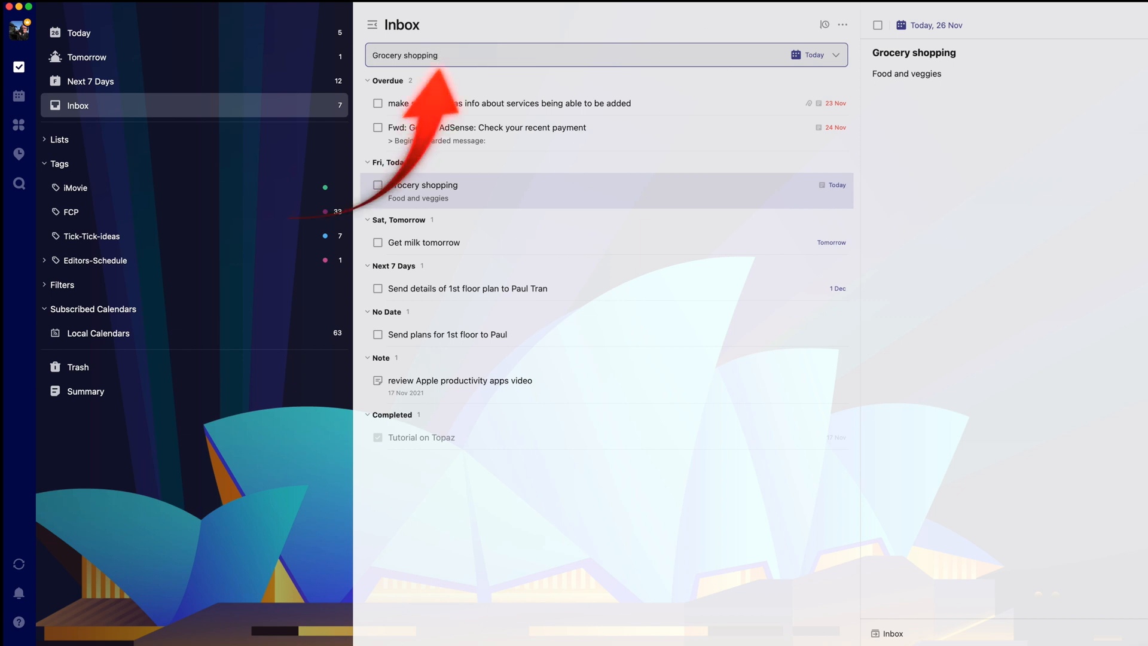
left_click(79, 32)
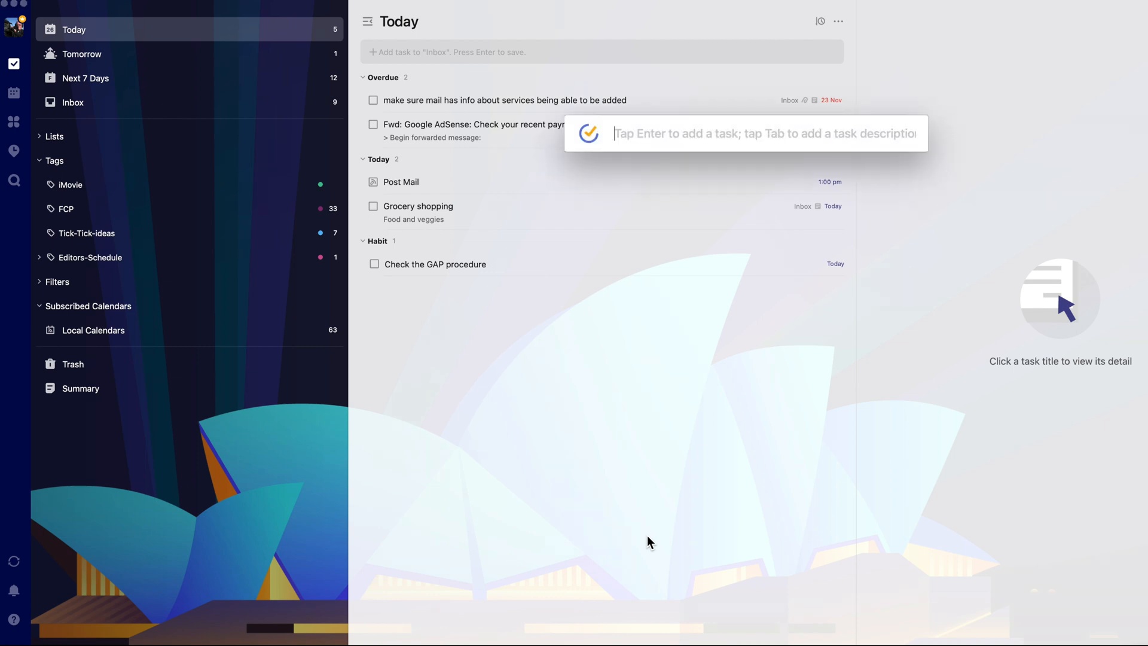
Step: Start typing a 'Remind me...' task in the quick-add box
type("Re")
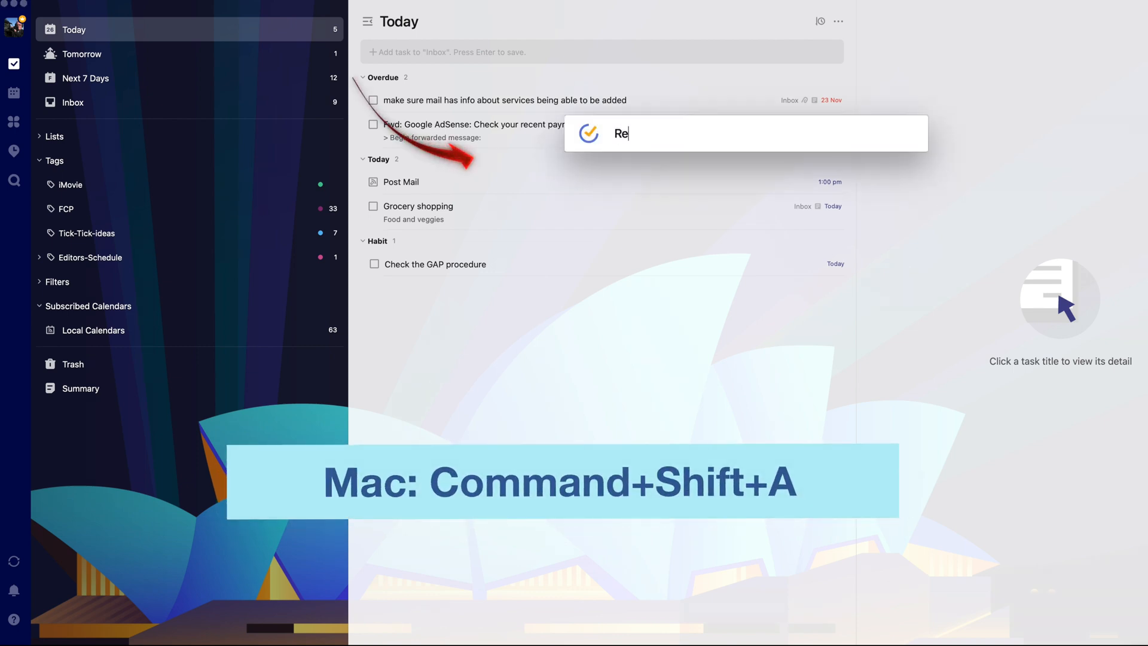
type("mind")
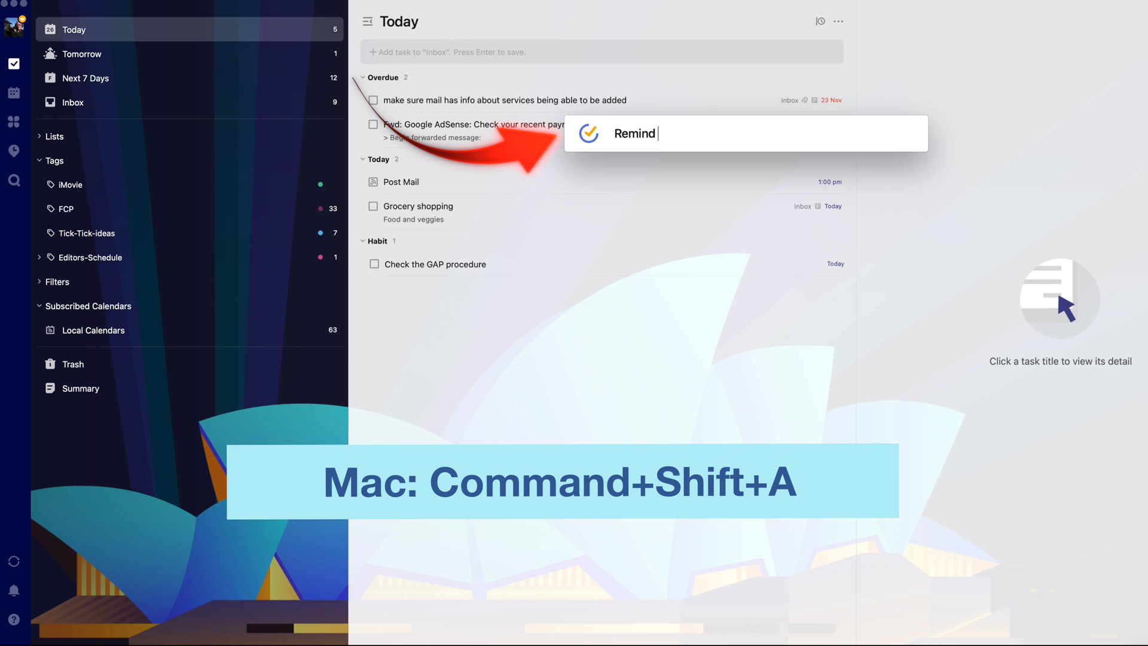
type("me no")
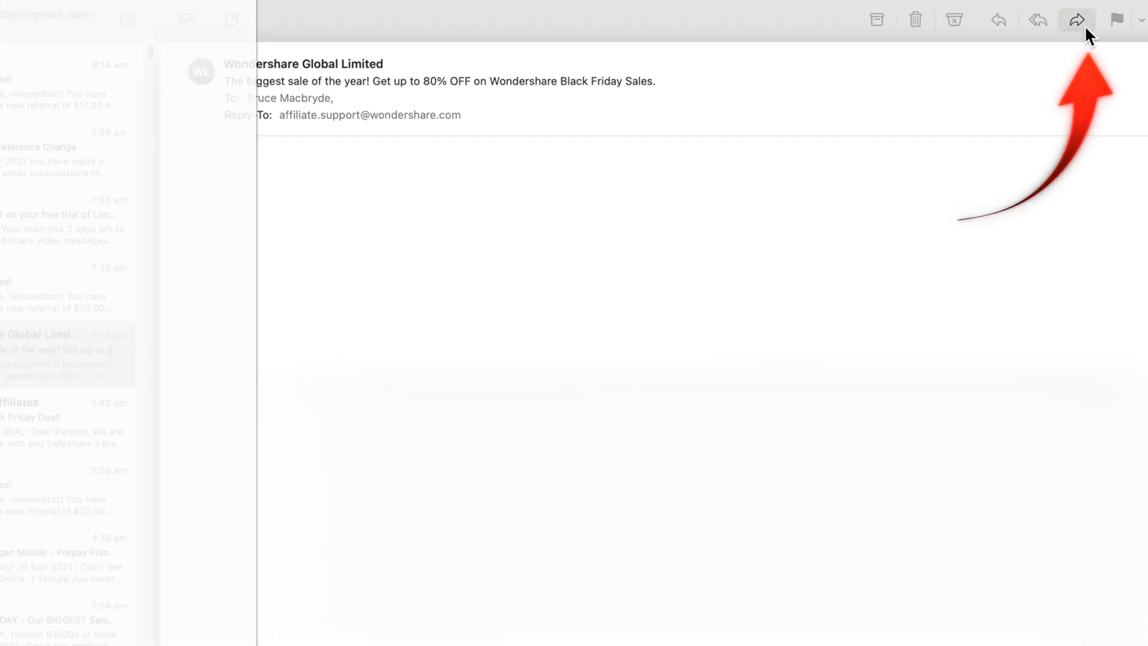
Step: Forward the Wondershare sale email, addressing it to the TickTick inbox address
left_click(1076, 21)
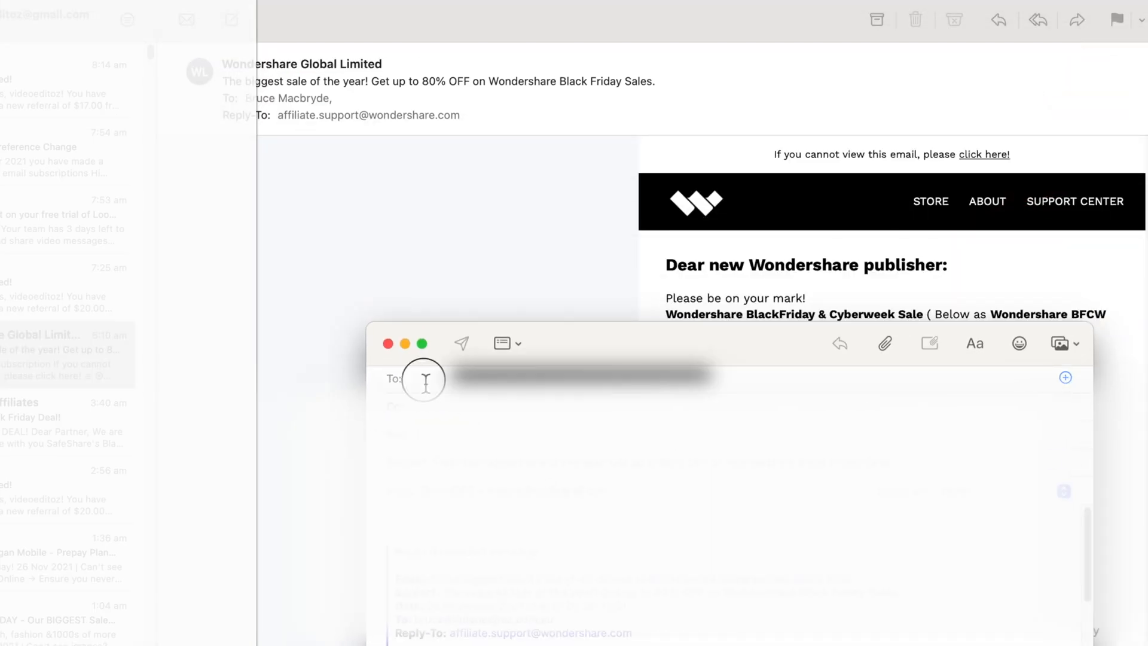
type("tid")
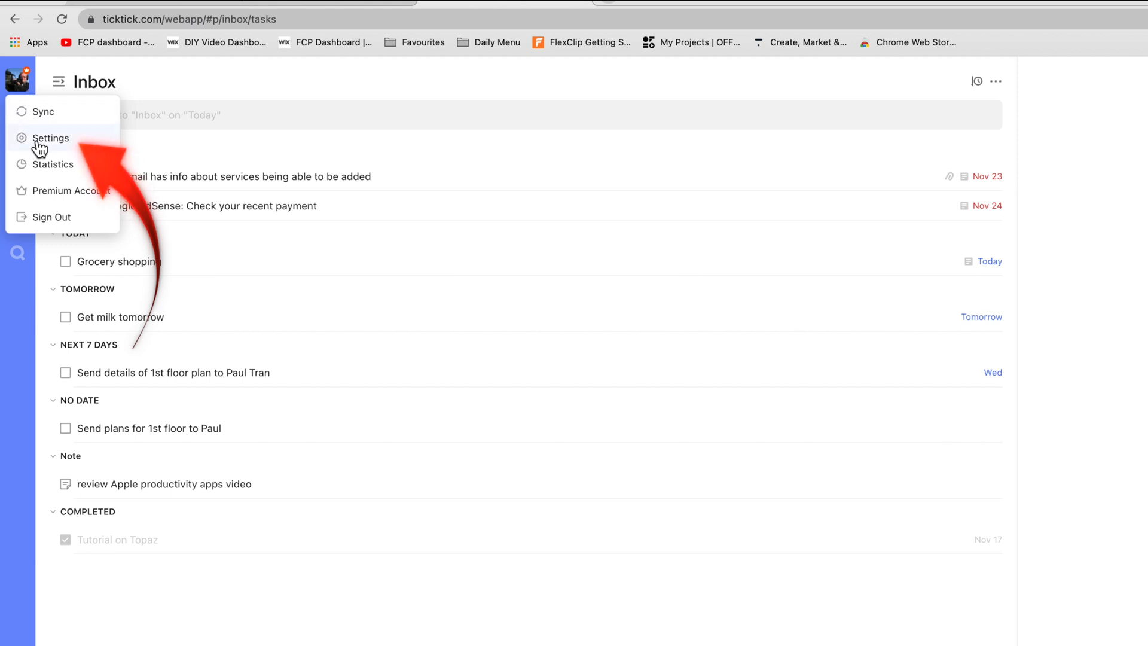
Step: Open TickTick's settings and show the Calendar & Mail section
left_click(52, 137)
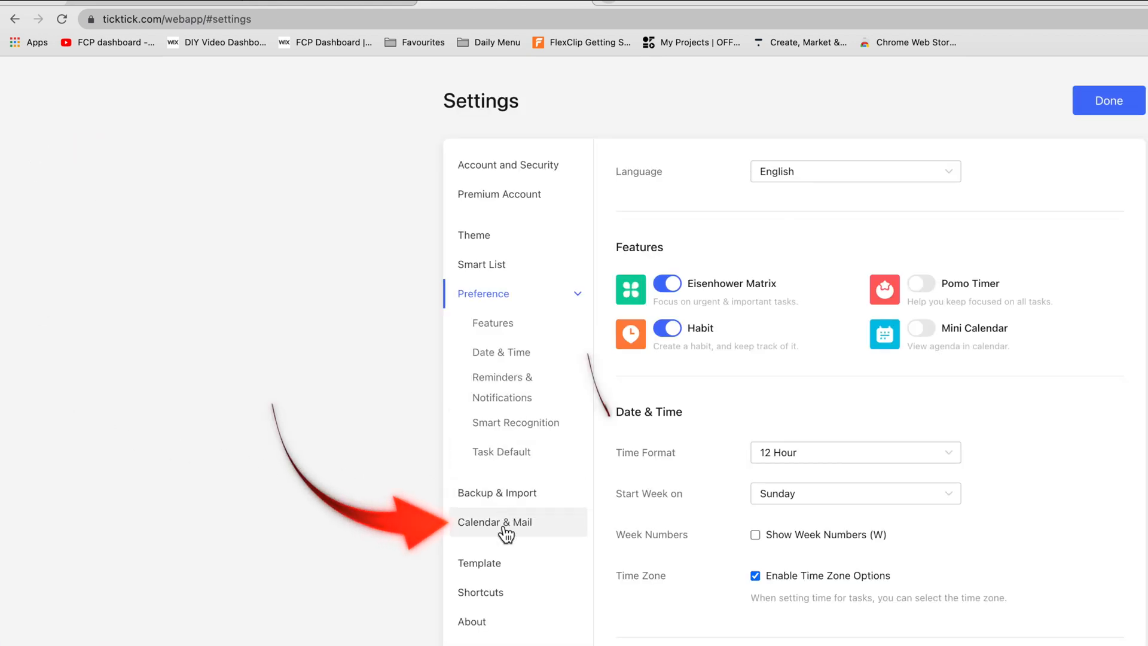
left_click(493, 521)
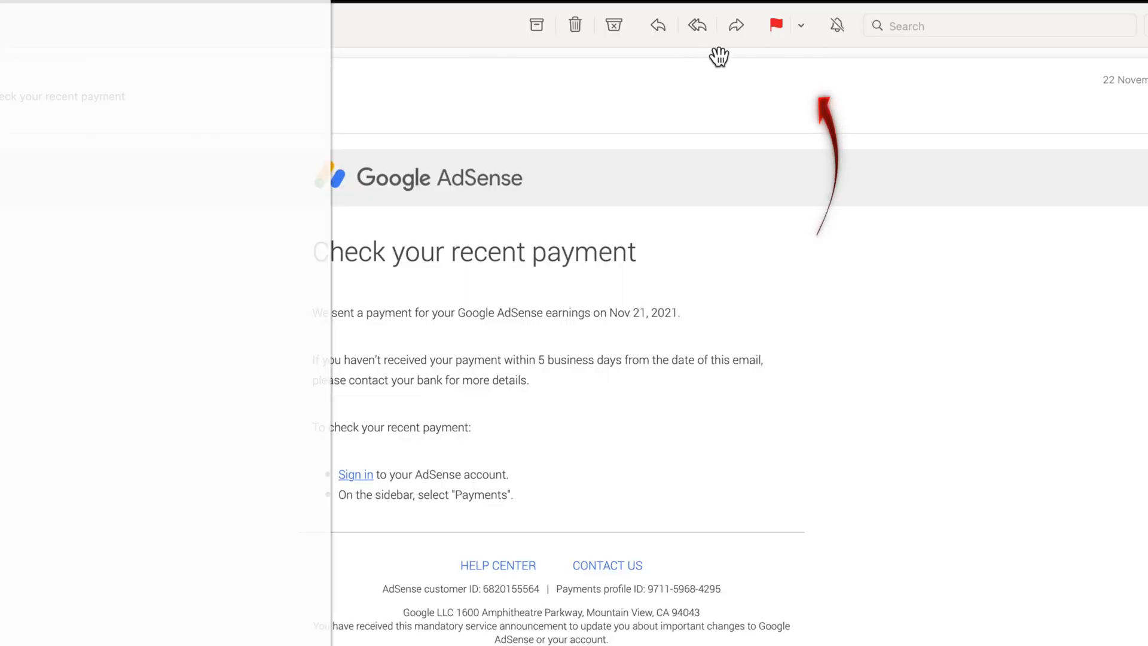
Step: Forward the Google AdSense payment email and check the TickTick recipient's full address
left_click(735, 25)
type("tickTick")
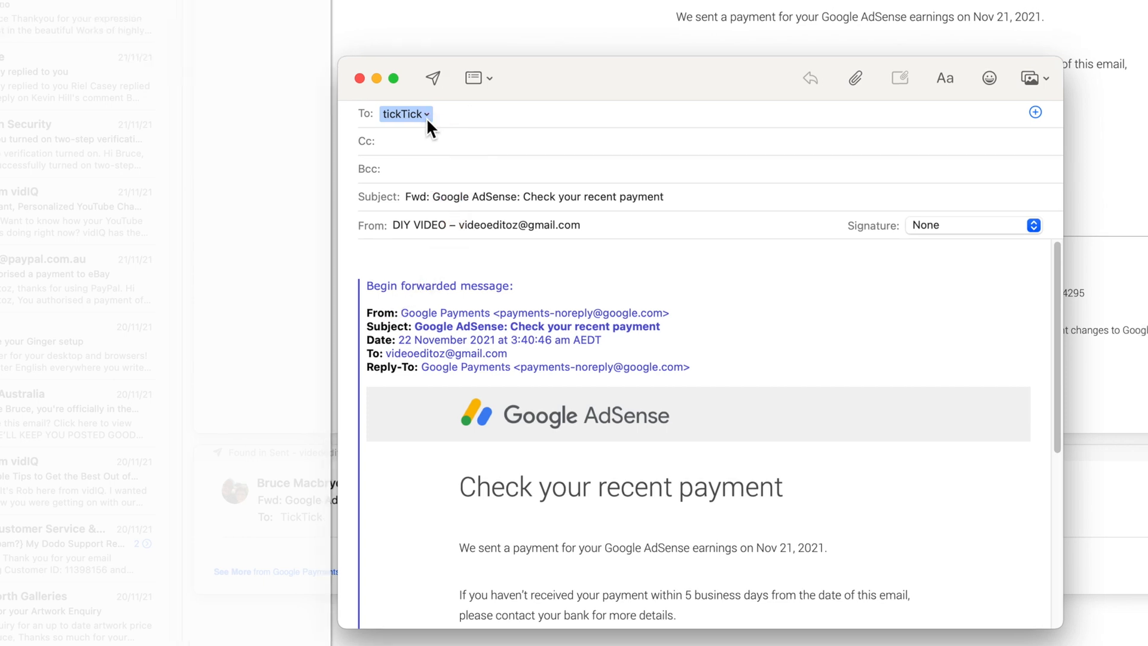
right_click(407, 114)
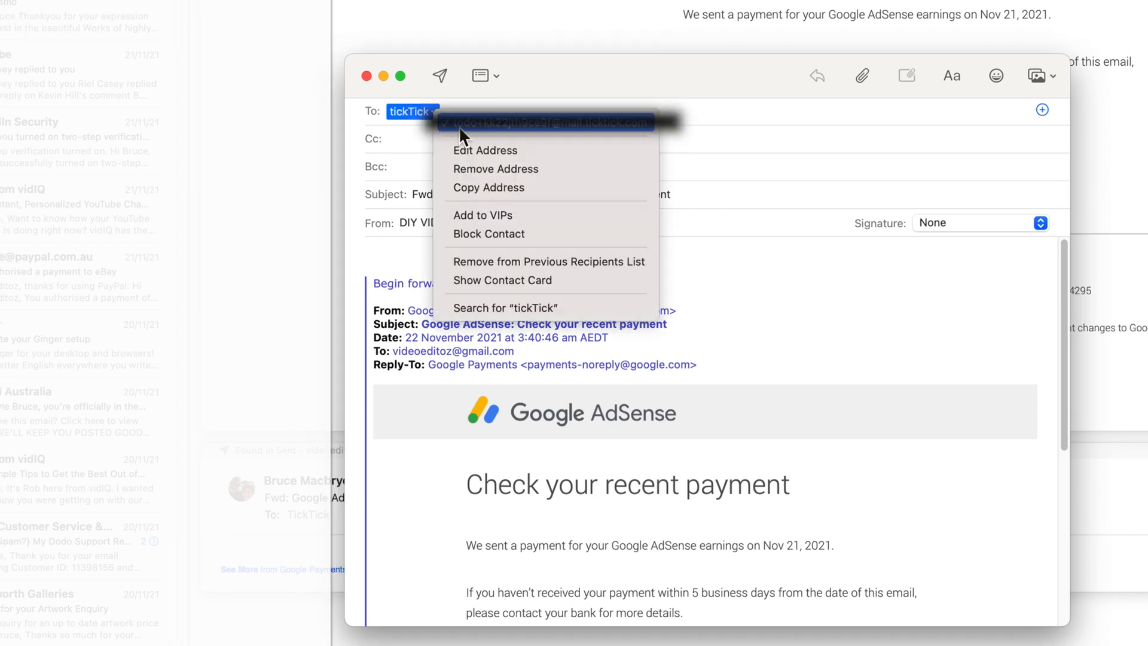
mouse_move(538, 242)
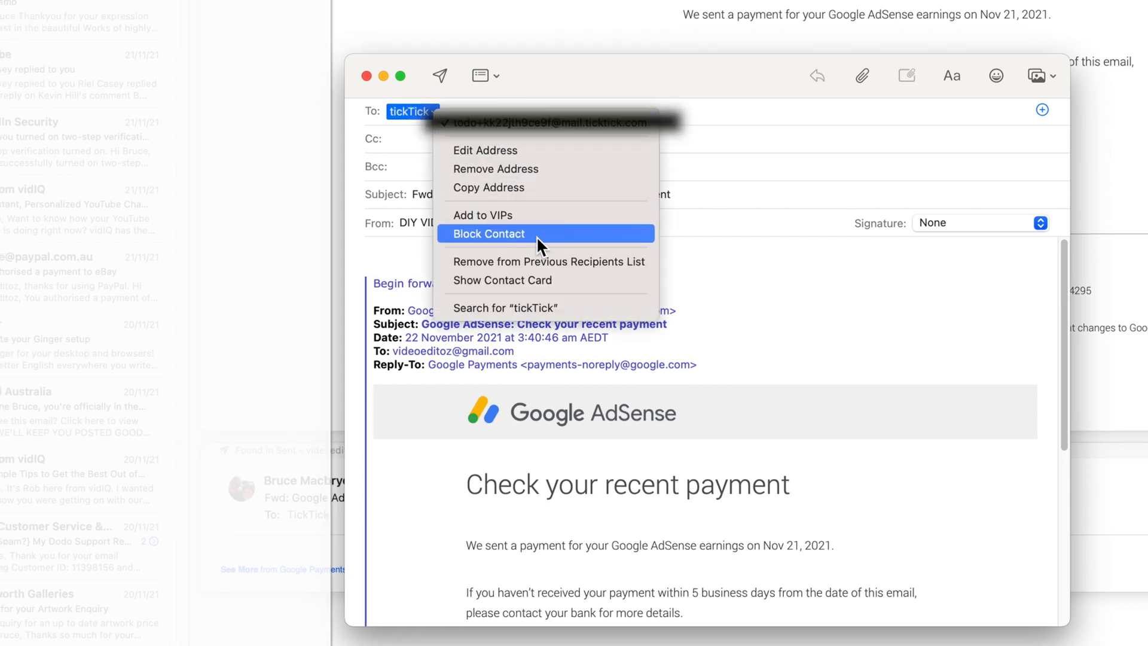
mouse_move(543, 248)
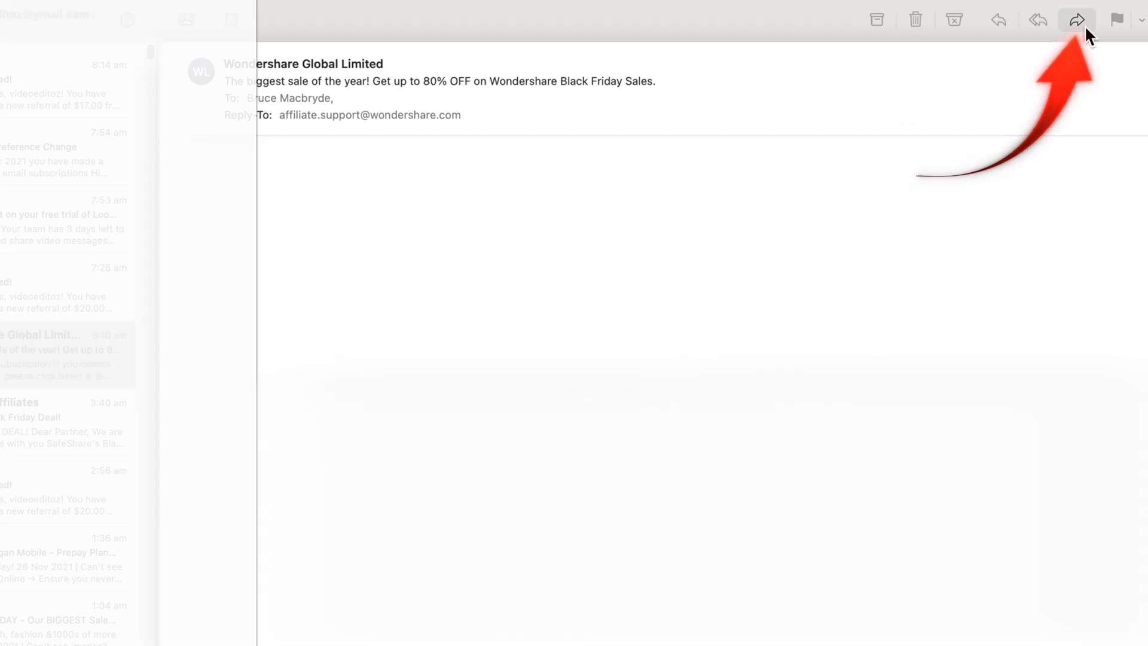
Step: Forward the Wondershare sale email, addressing it to the TickTick recipient
left_click(1075, 20)
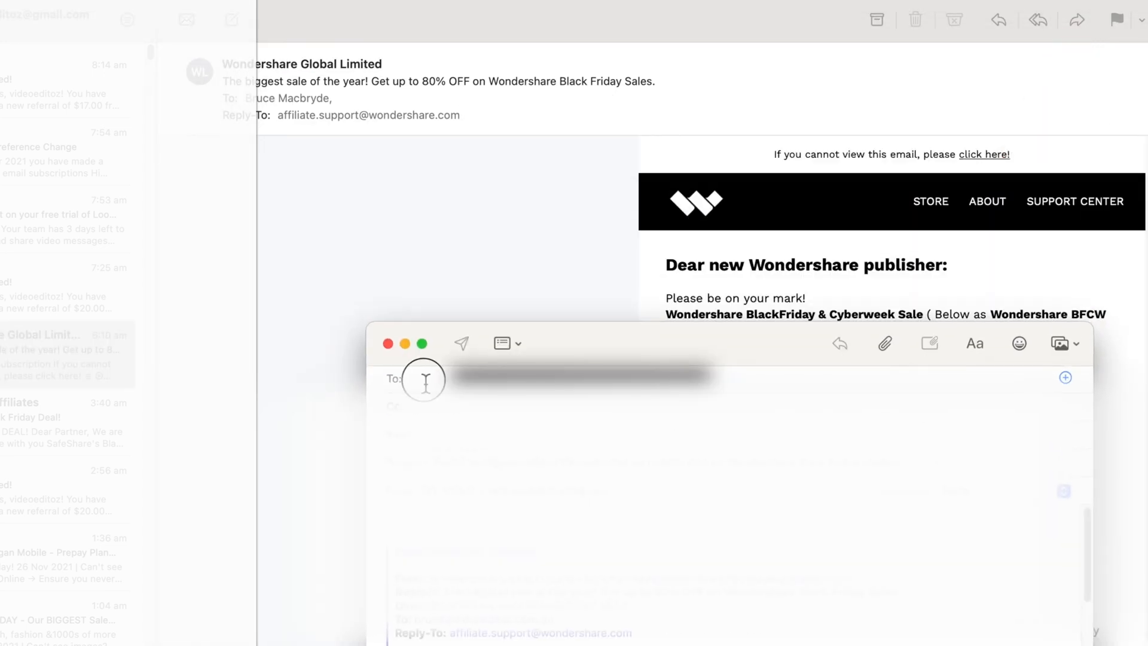
type("tid")
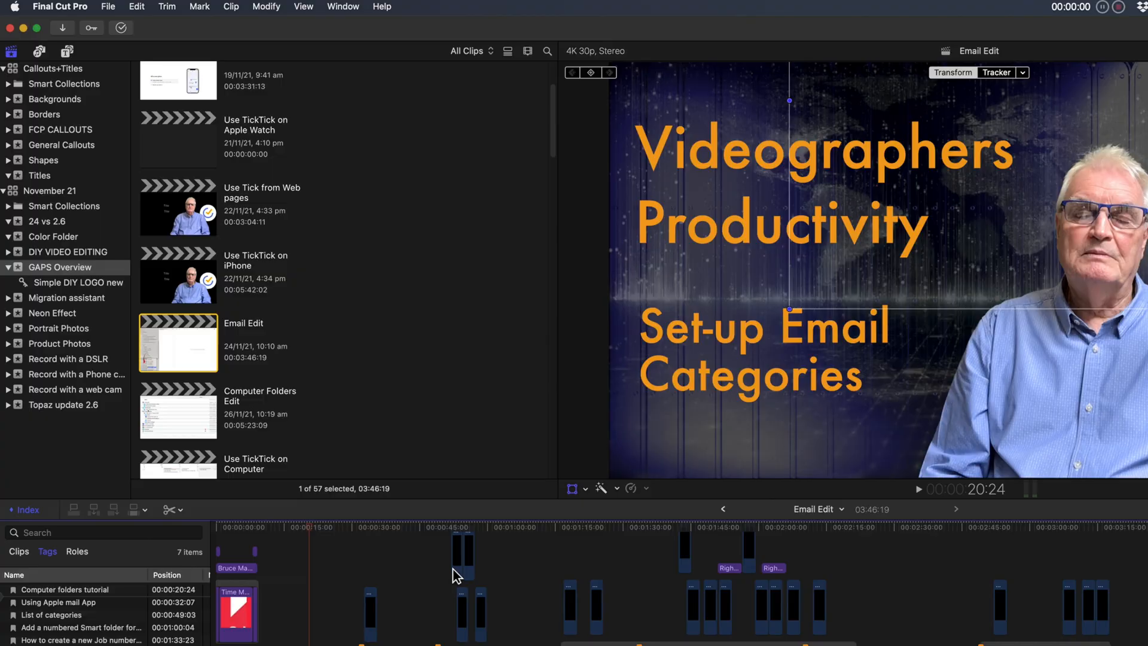
Step: Send the 'Computer folders tutorial' marker name to TickTick via Services > Add to TickTick
left_click(65, 590)
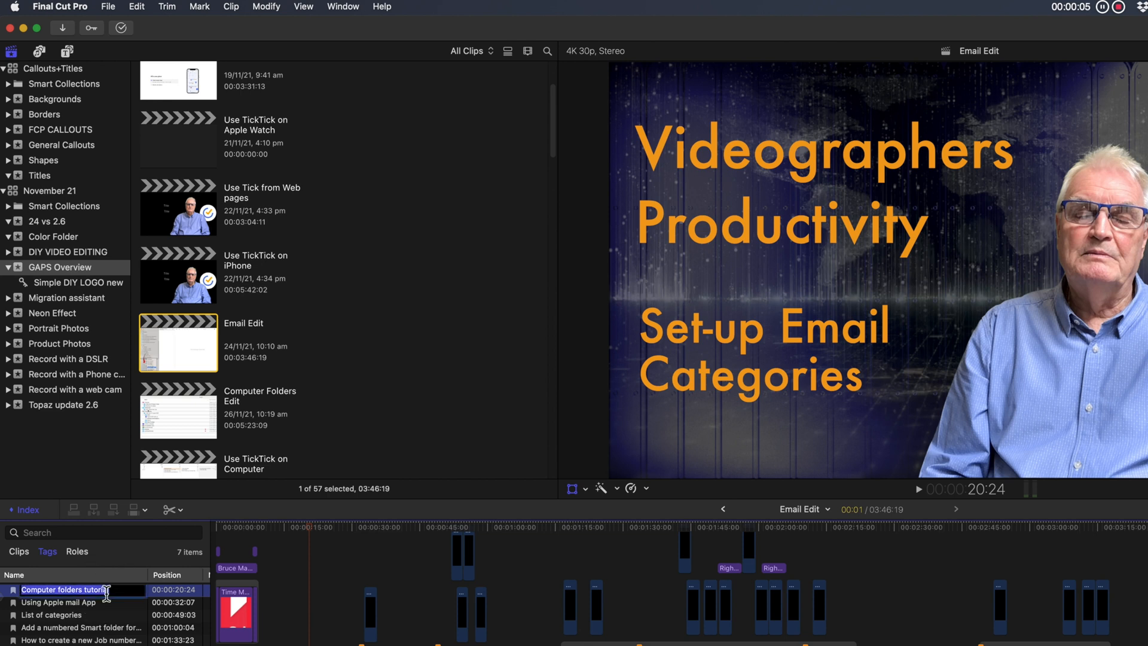
mouse_move(117, 589)
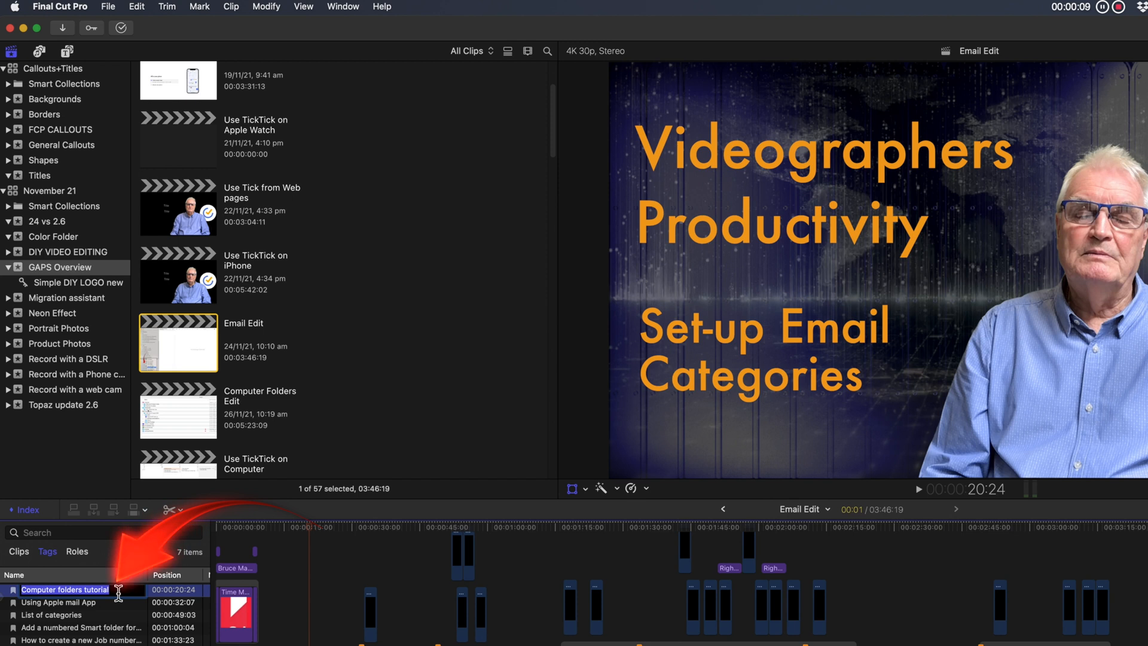
left_click(59, 7)
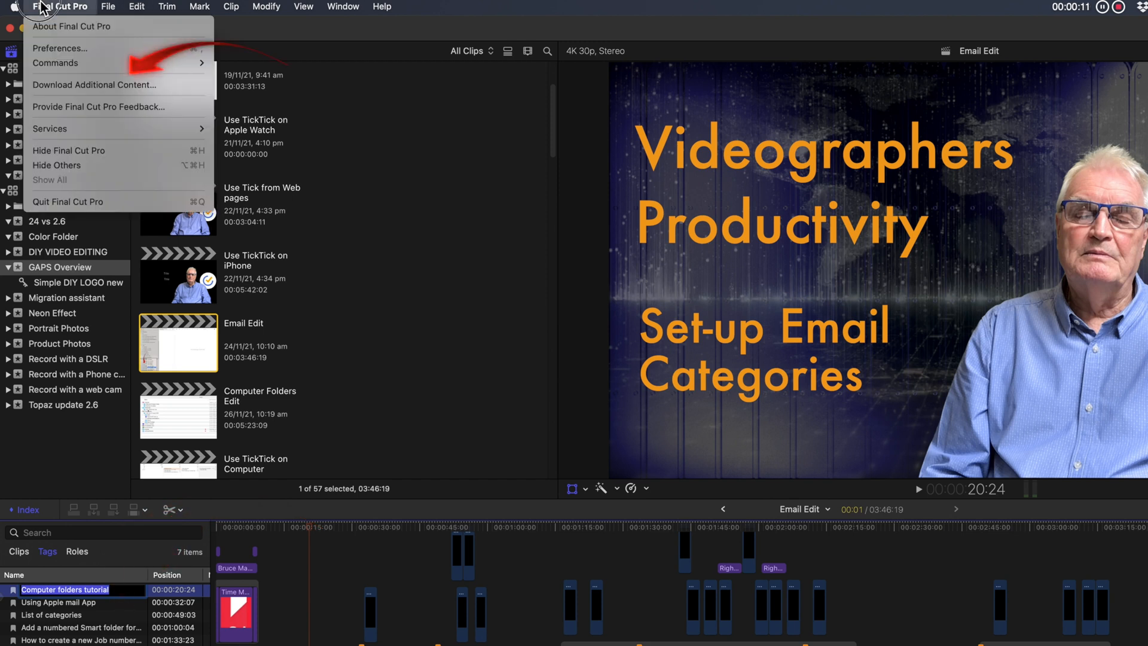
mouse_move(93, 84)
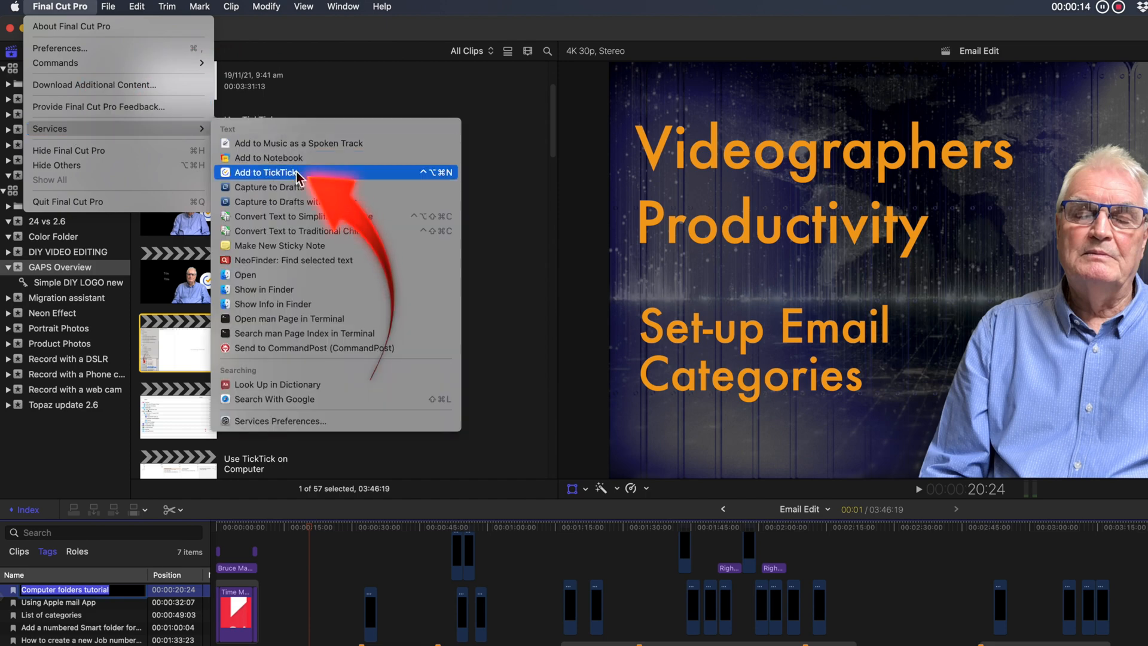
left_click(268, 172)
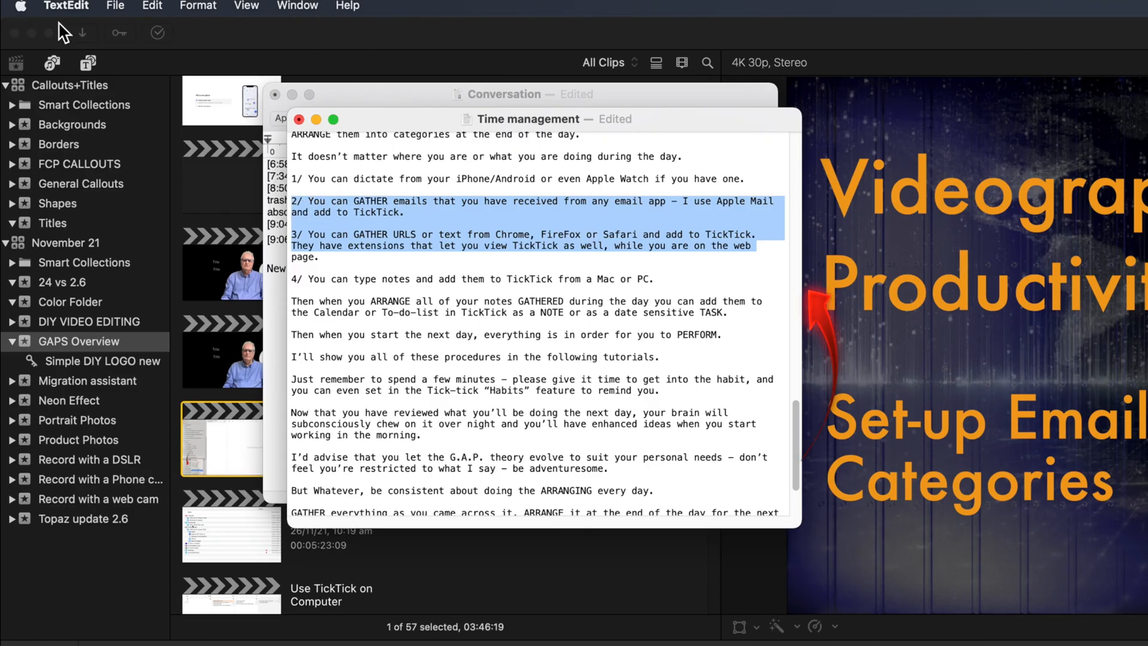
Step: Send the selected paragraphs on gathering emails and web URLs to TickTick via Services
left_click(65, 6)
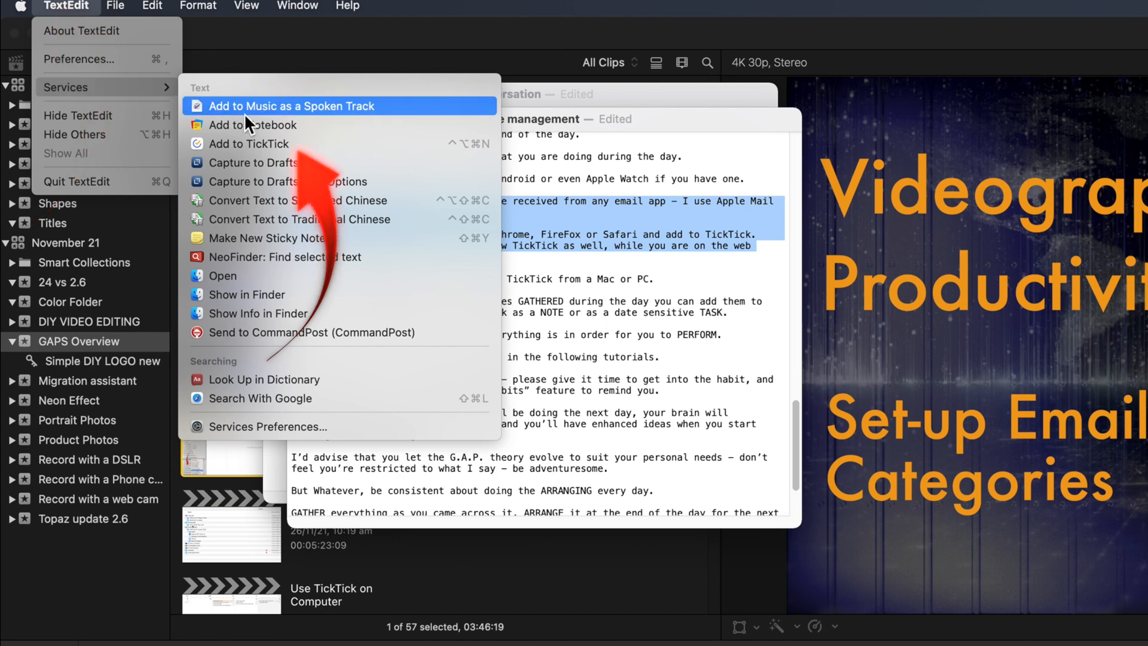
left_click(249, 143)
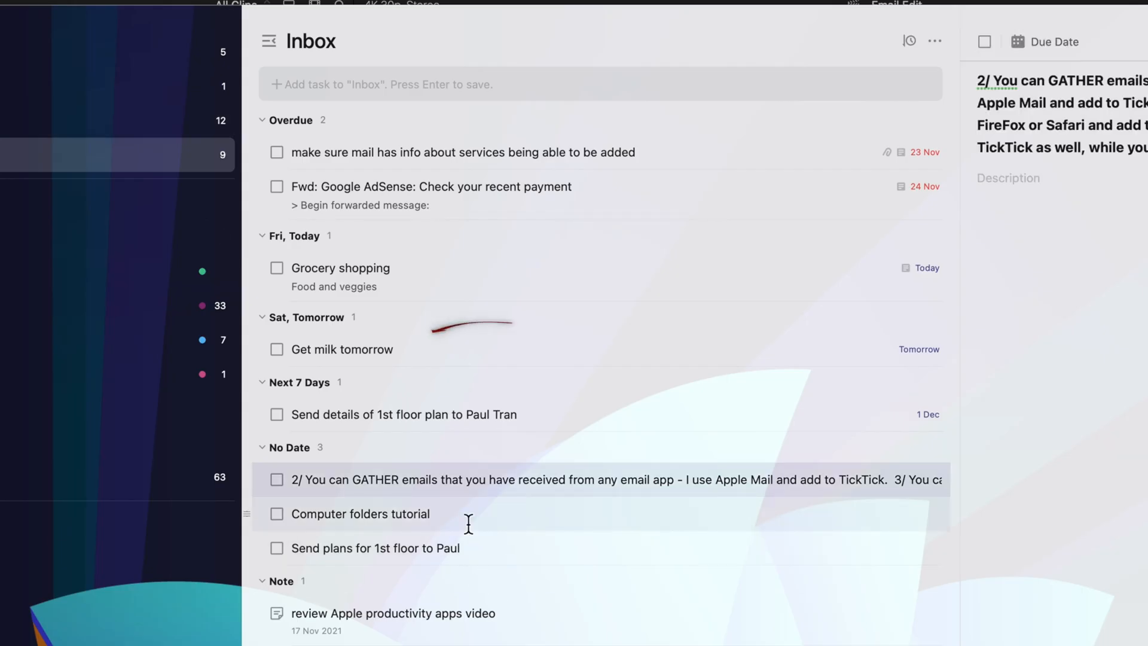
Step: View the new 'Computer folders tutorial' task in the TickTick Inbox
left_click(359, 513)
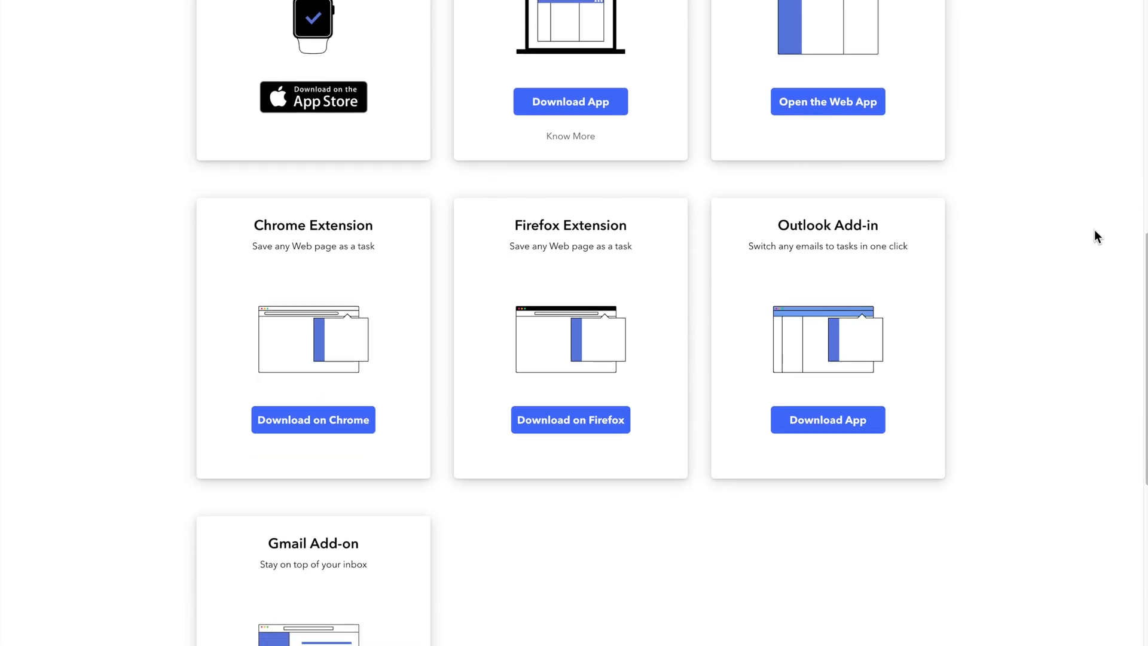
Step: Scroll the downloads page to the Chrome, Firefox, Outlook and Gmail add-ons
scroll("down", 3)
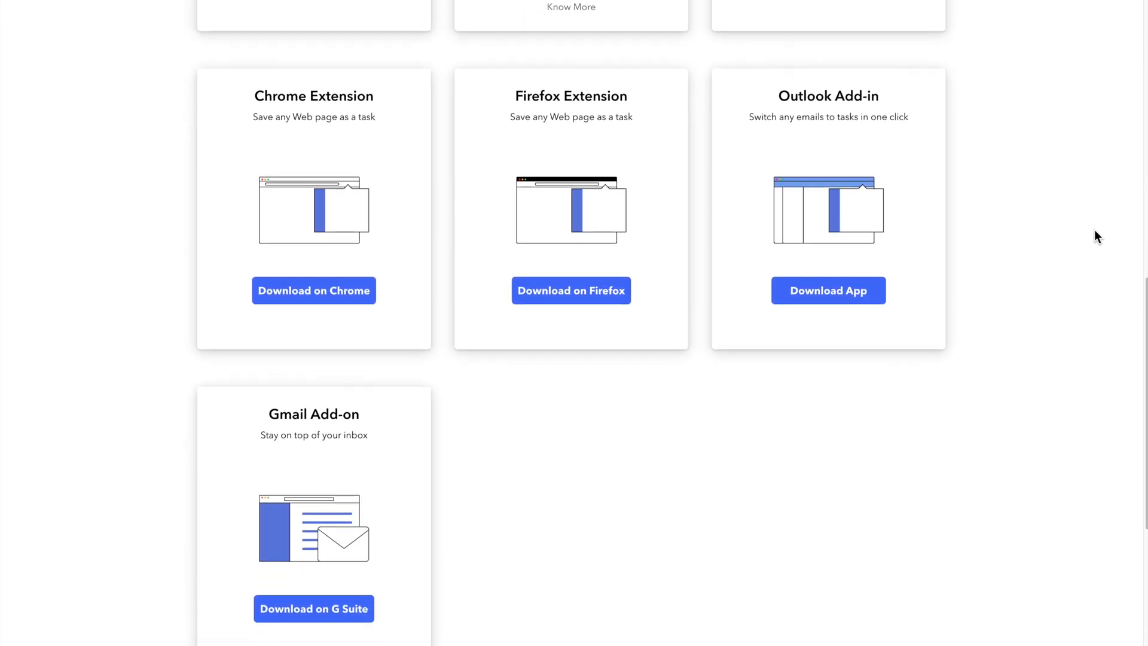